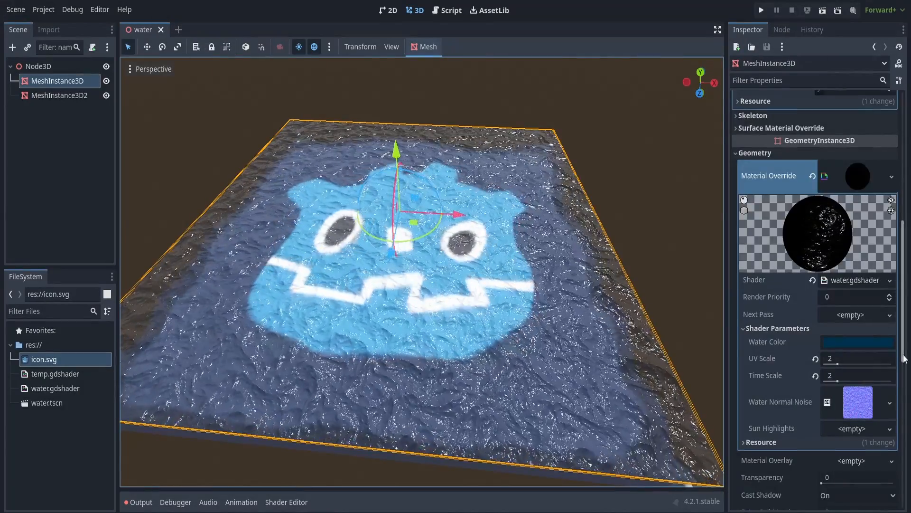
Write ALBEDO = vec3(-VERTEX.z * 2.0, 0, 0) in the experiment shader's fragment function.
left_click(888, 402)
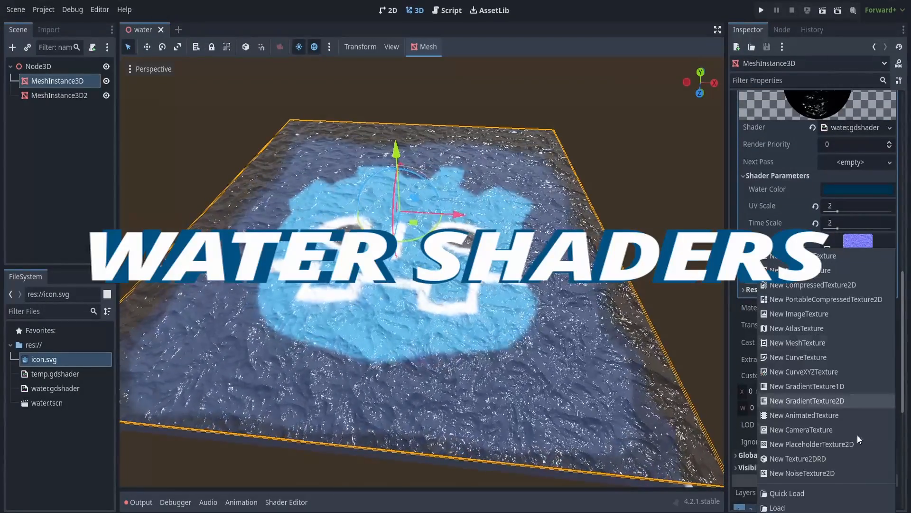
left_click(804, 473)
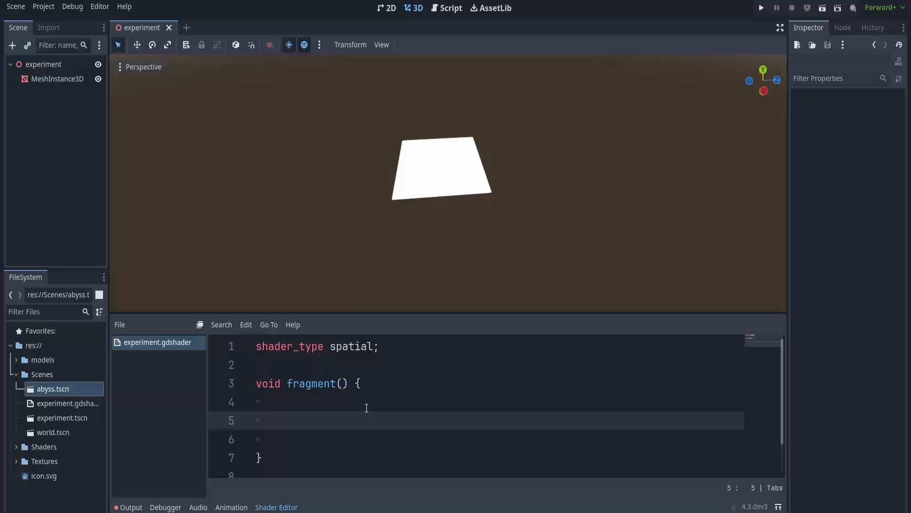
type("ALBEDO = vec3(-VERTEX.z / 10.0")
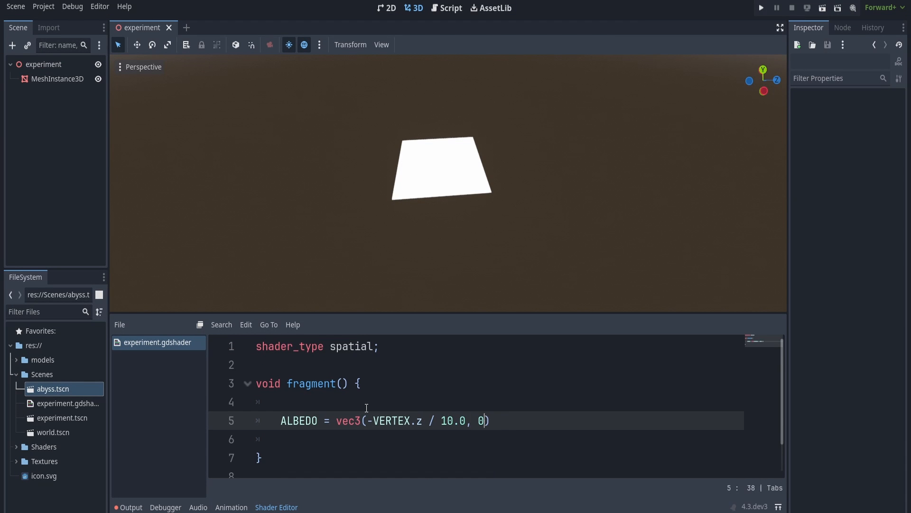
type(", 0);")
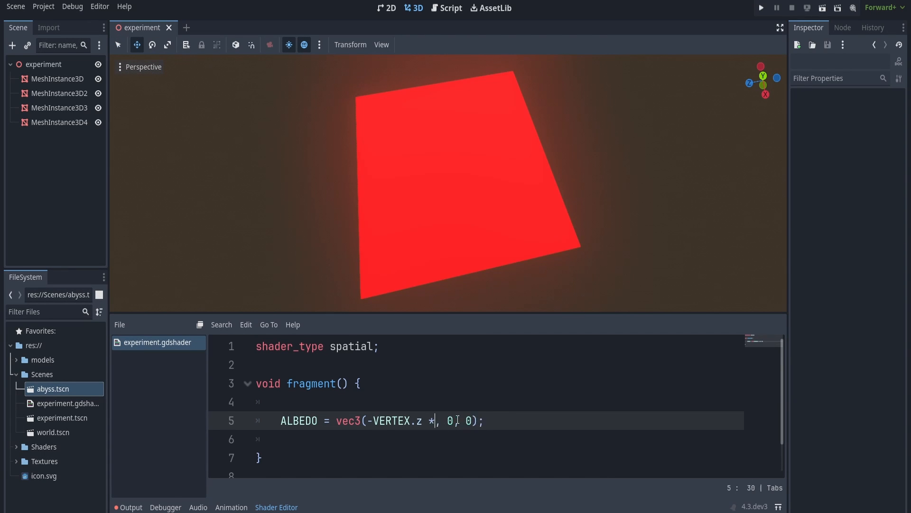
type("2.0")
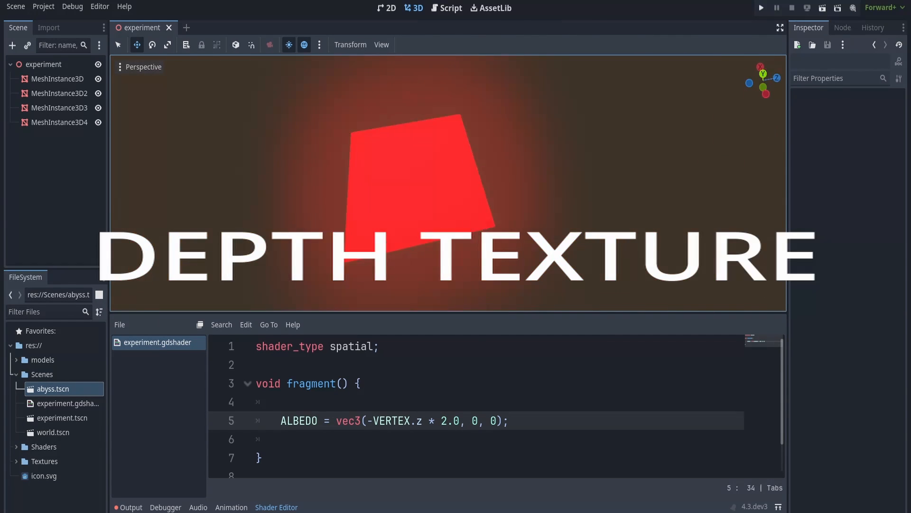
Declare a depth_texture sampler uniform and set ALBEDO to textureLod(depth_texture, SCREEN_UV, 0.0).rgb.
type("uniform sampler2D")
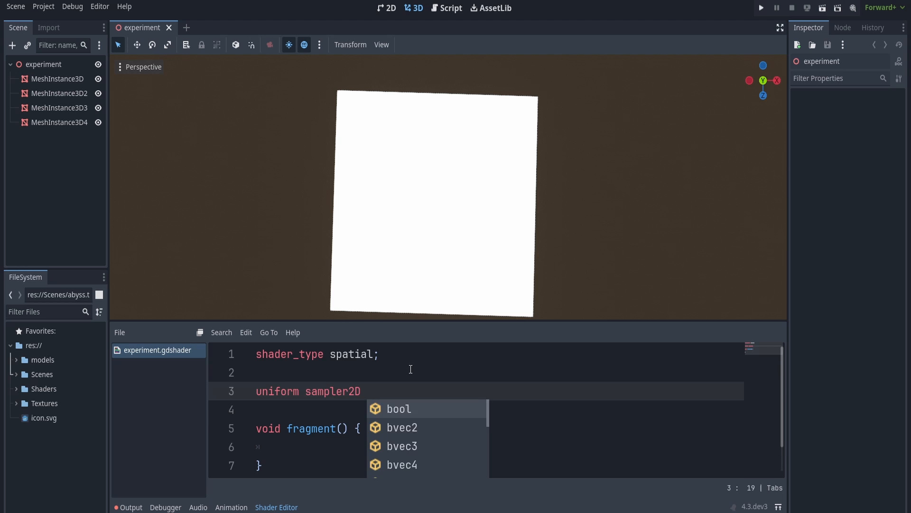
type("depth_texture : hint_default_blac")
left_click(476, 446)
type("ALBEDO = textureLod")
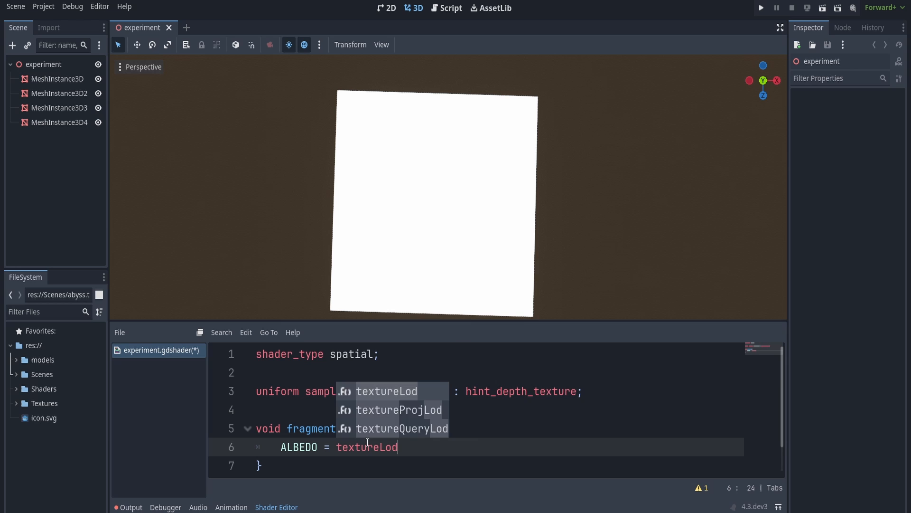
type("(depth_texture, SCREEN_UV, 0.")
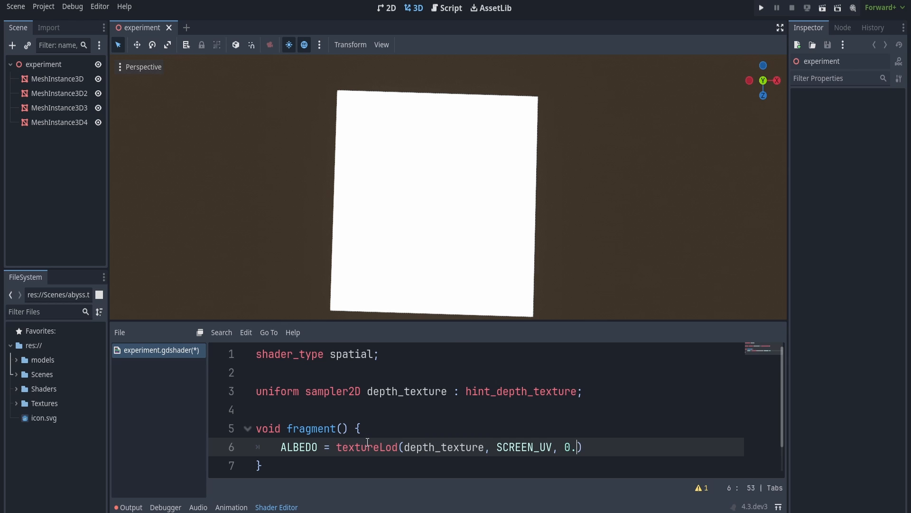
type(").rgb;")
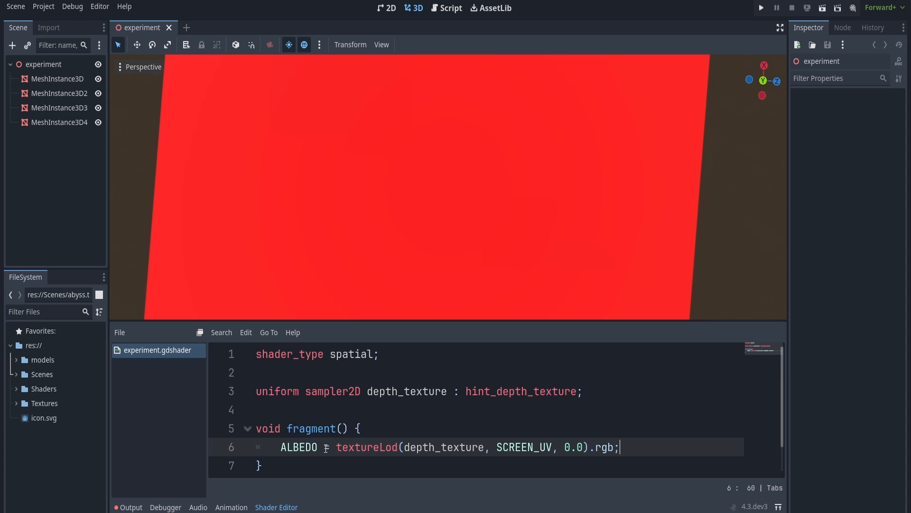
type("1.0 -")
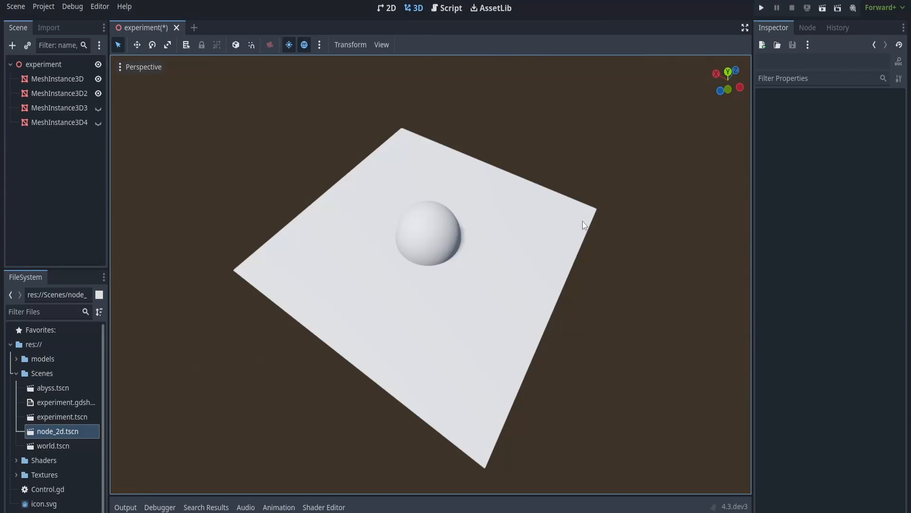
Select the plane MeshInstance3D and enable Proximity Fade on its material override.
left_click(57, 79)
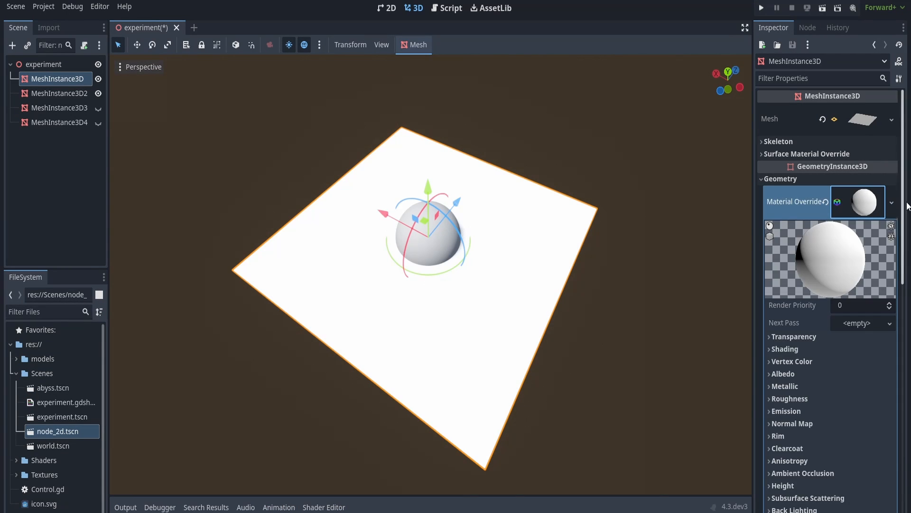
scroll("down", 3)
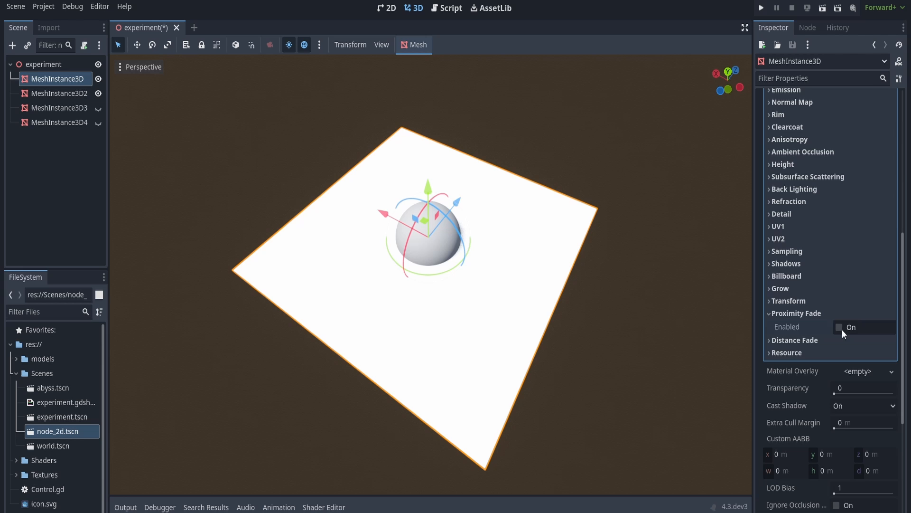
left_click(841, 326)
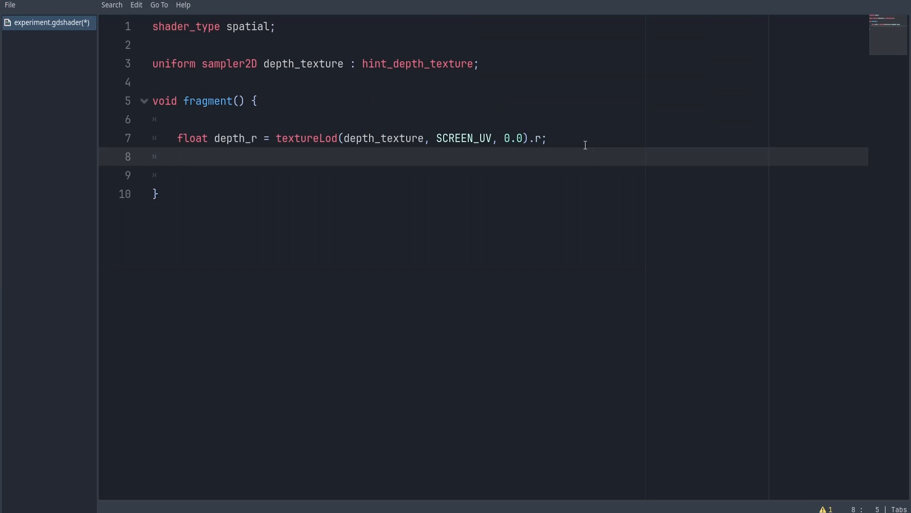
Type vec4 world = INV_PROJECTION_MATRIX * vec4(SCREEN_UV * 2.0 - 1.0, depth_r, 1.0) on line 8.
type("vec4 world = dep")
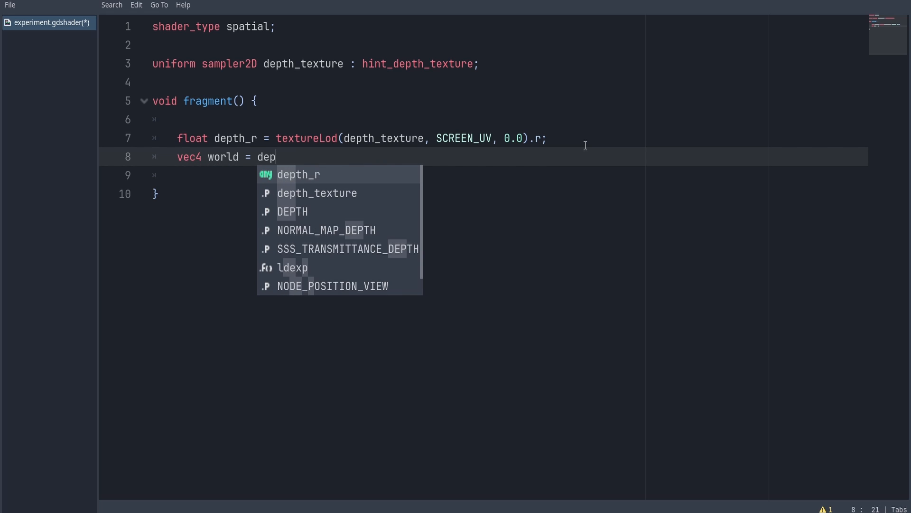
type("INV_PROJECTION_MATRIX")
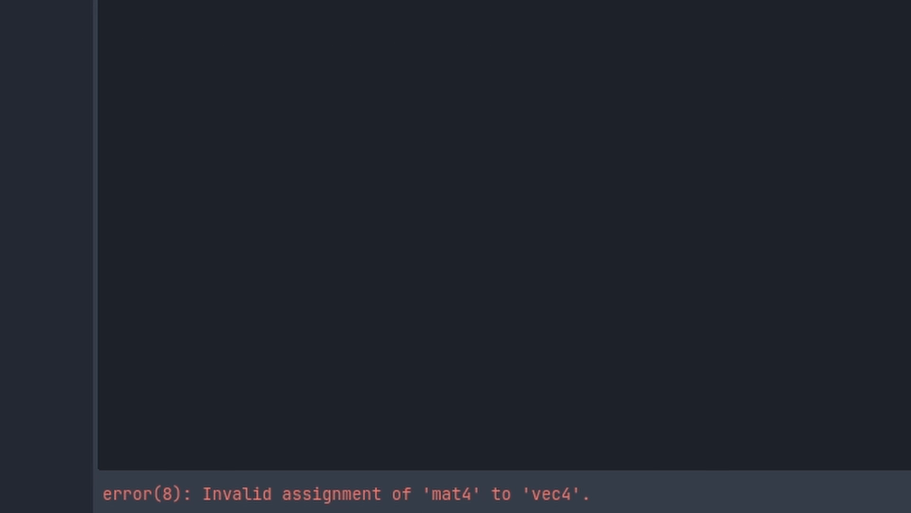
mouse_move(544, 458)
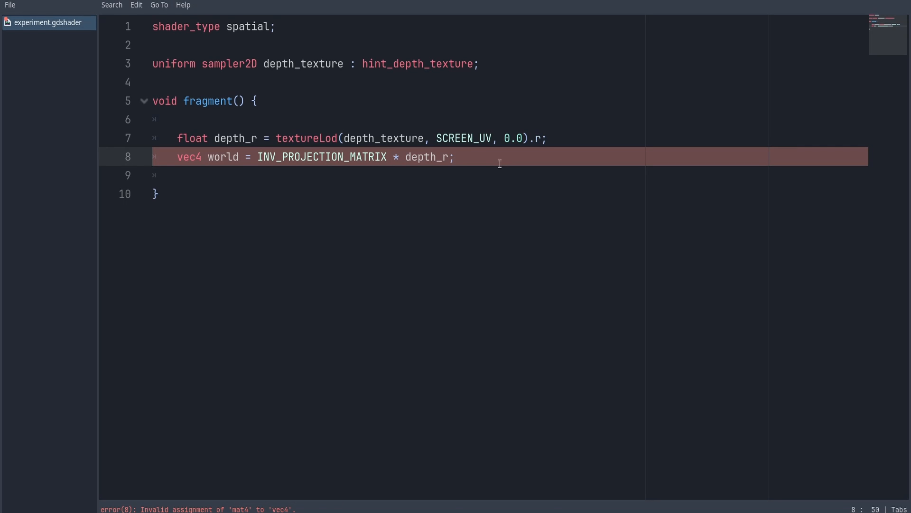
type("vec")
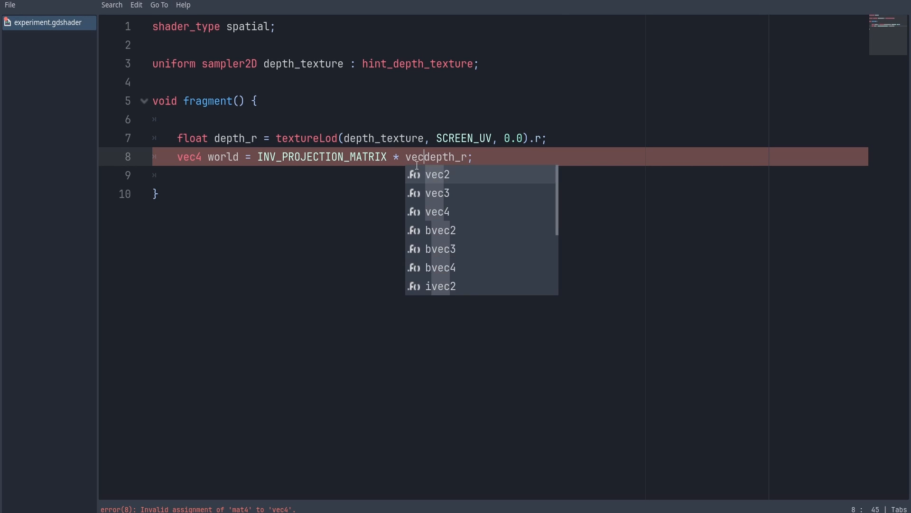
type("4(")
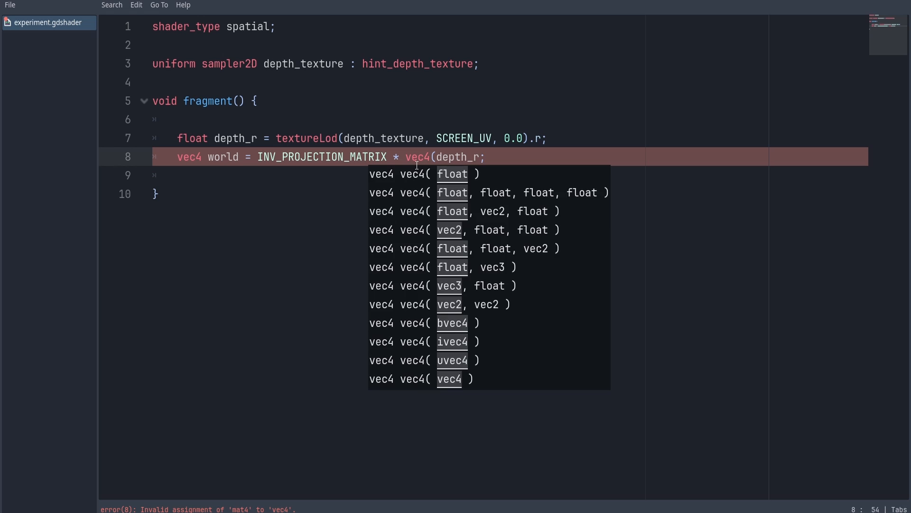
type("SC")
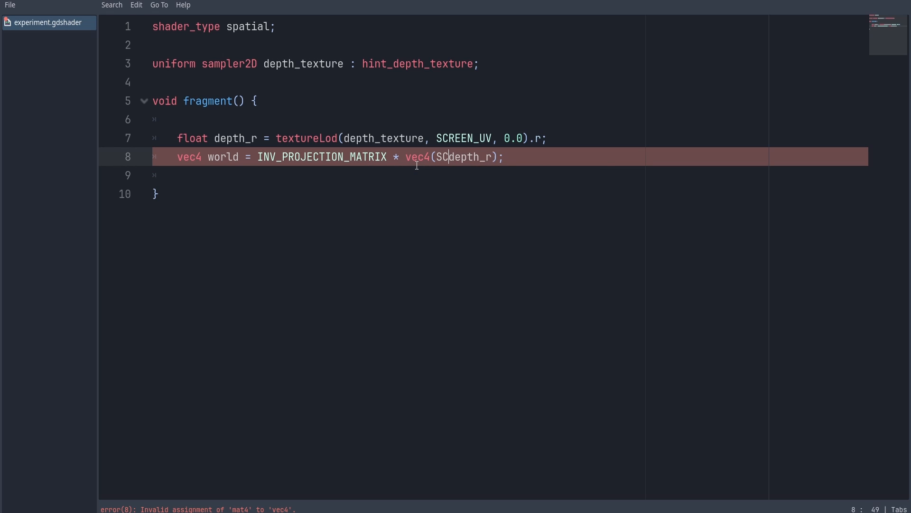
type("REEN_UV,")
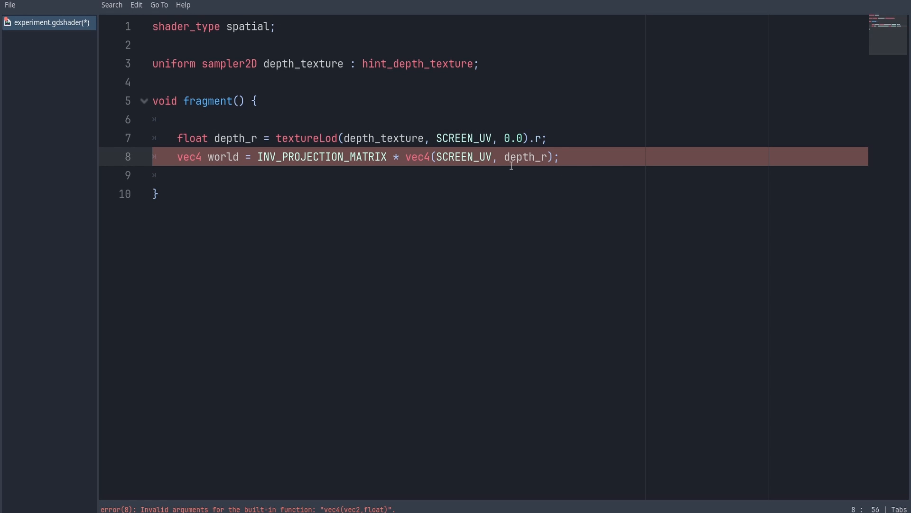
type("* 2.0")
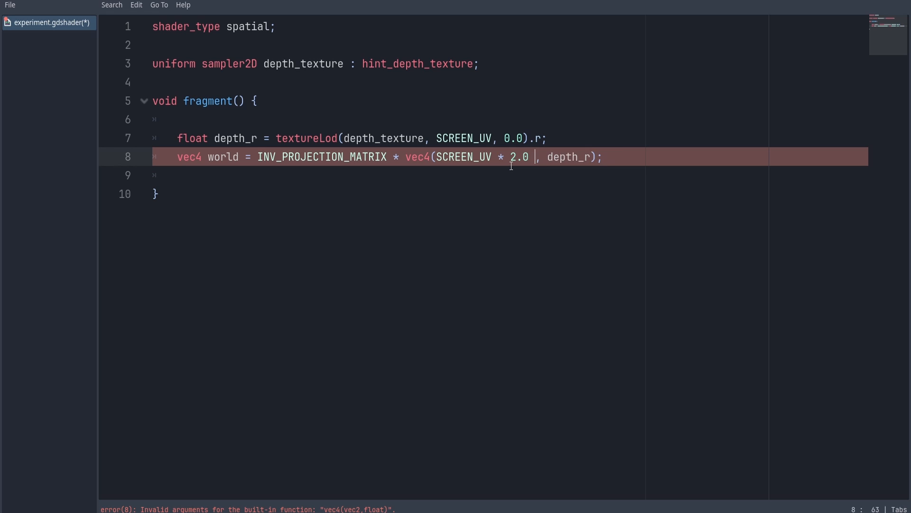
type("- 1.0")
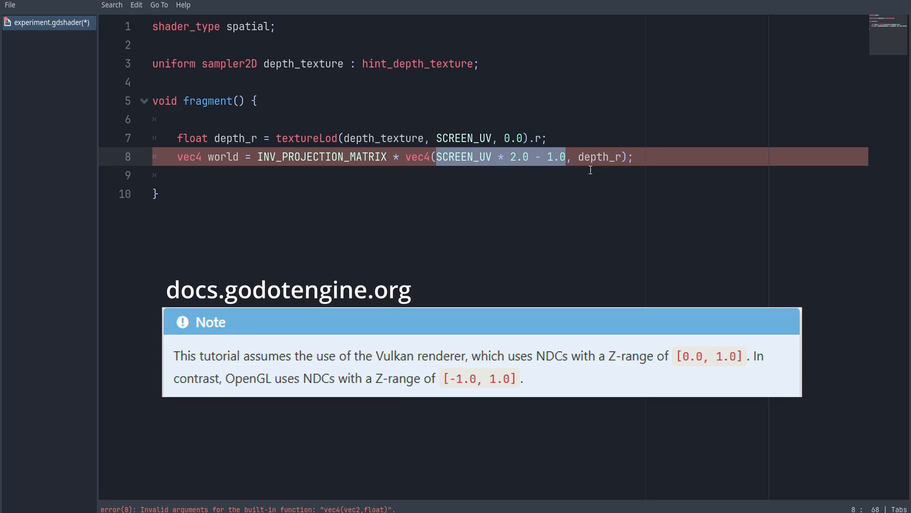
double_click(599, 156)
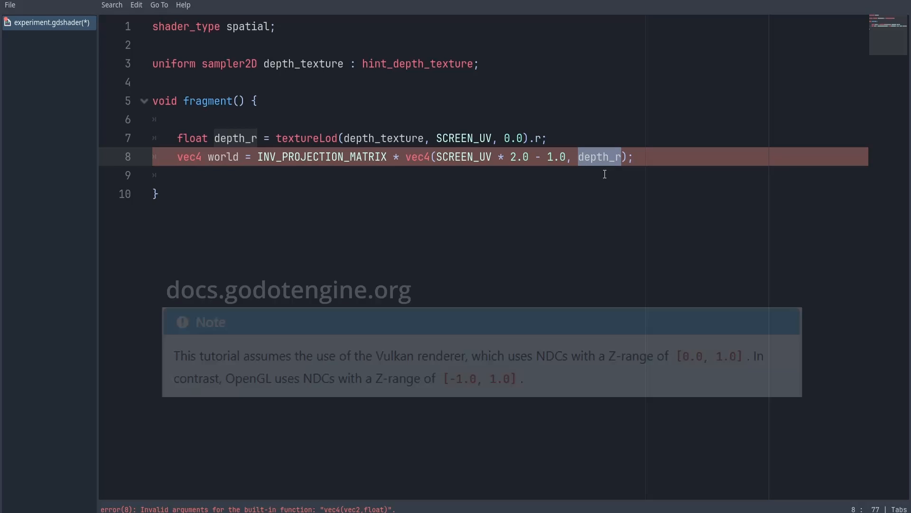
type(", 1.0")
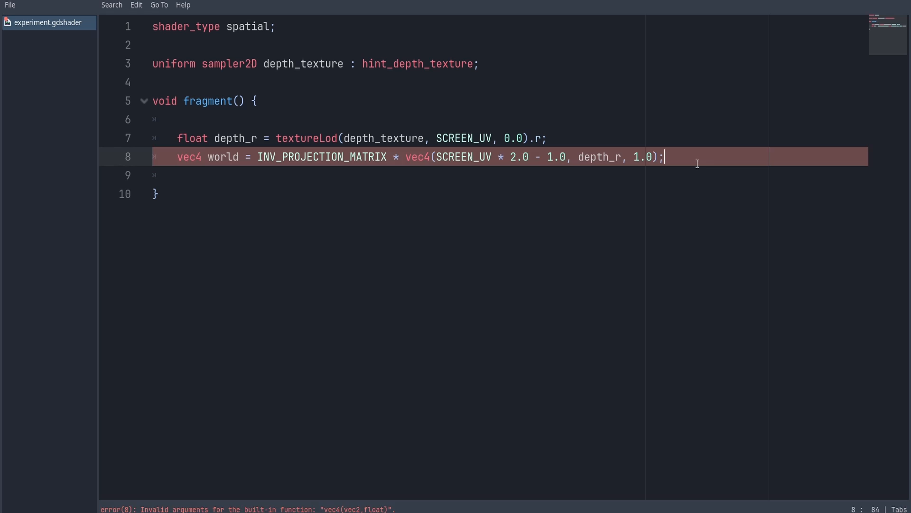
Add world.xyz /= world.w; to divide the reconstructed position by w.
type("wor")
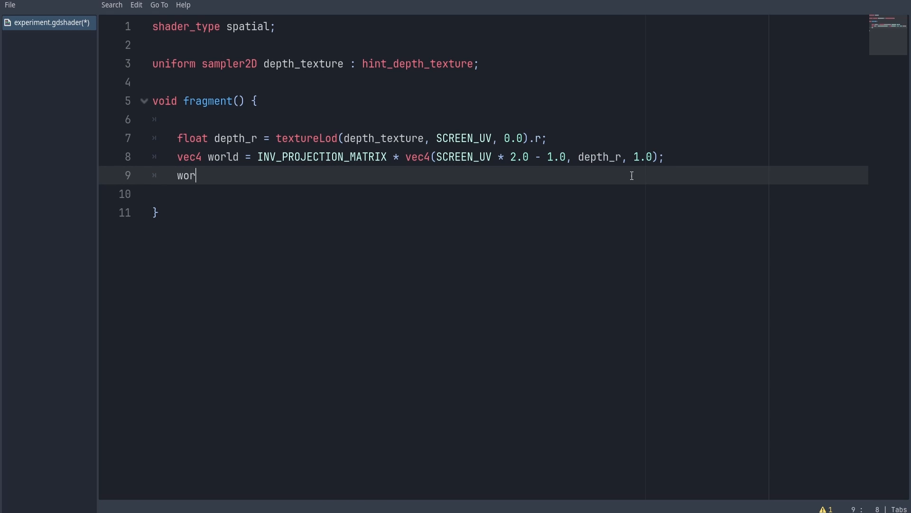
type("ld.xyz")
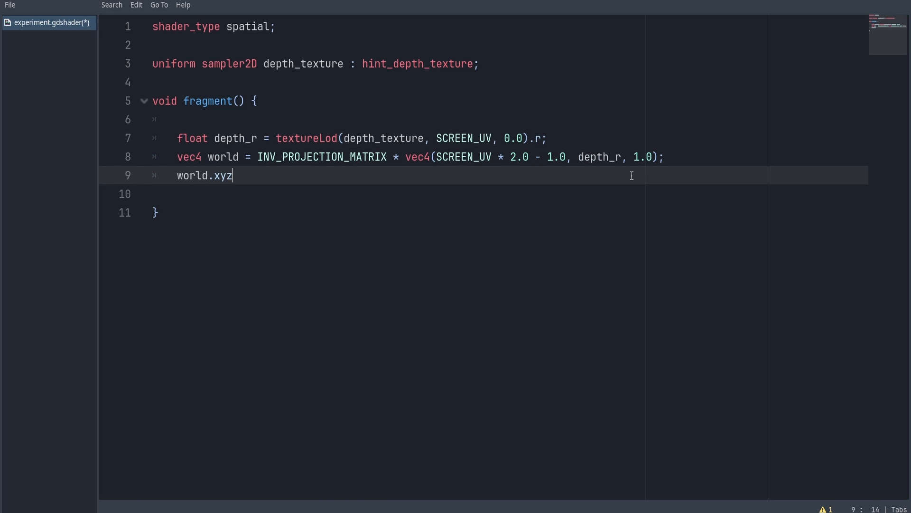
type("/= world")
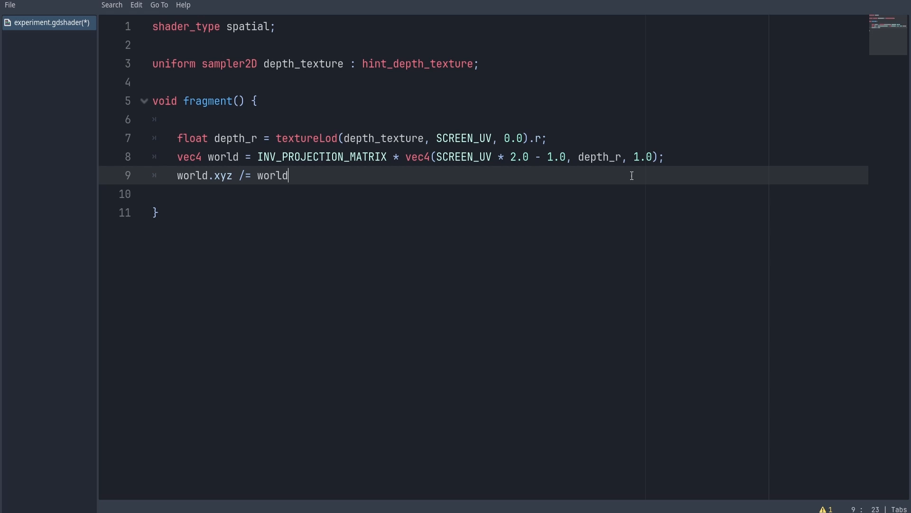
type(".w;")
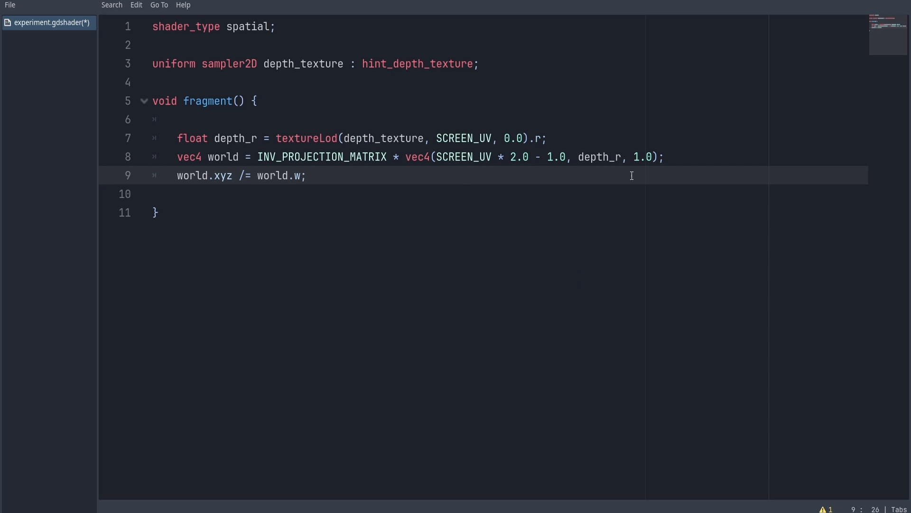
Start float depth_blend = smoothstep(world. on the next line.
type("f")
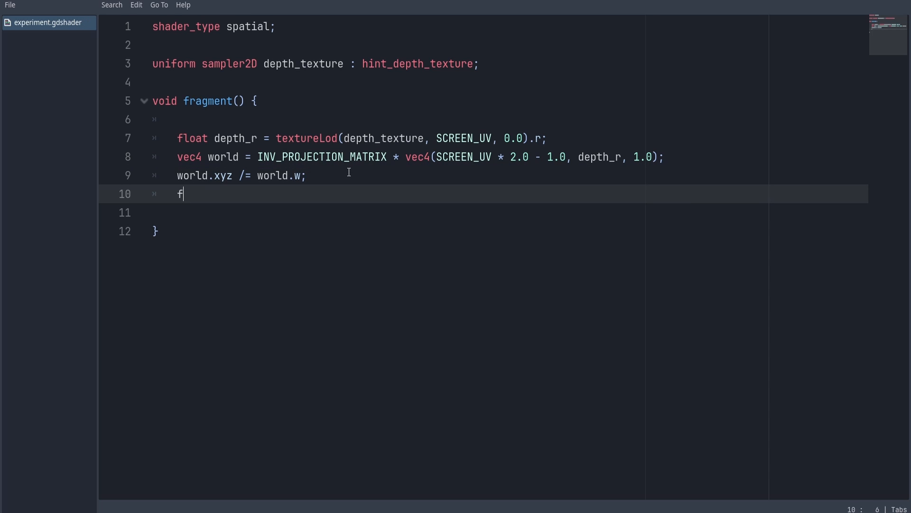
type("loat depth_blend =")
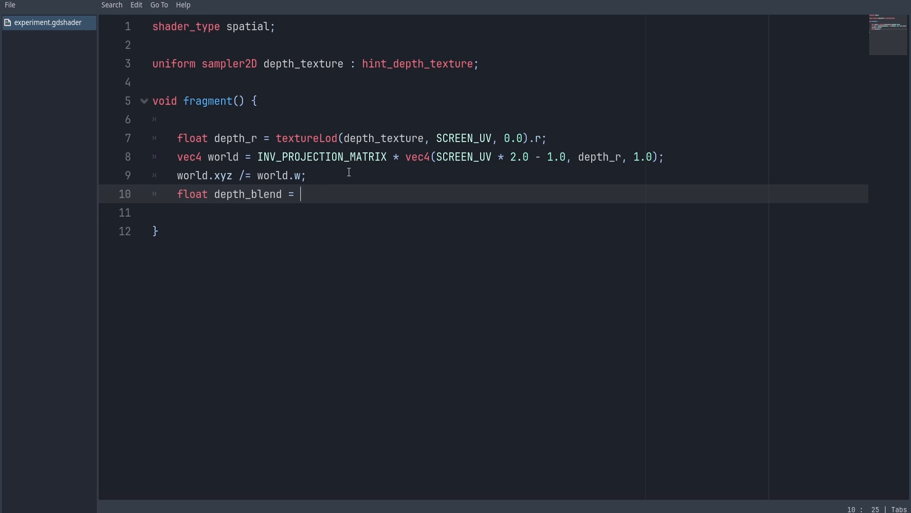
type("smoothstep(world.")
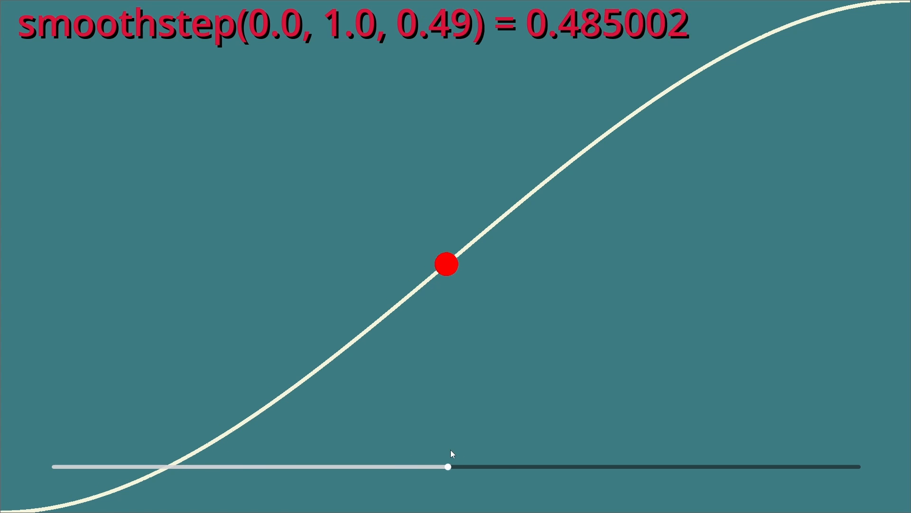
Drag the smoothstep demo slider along the curve, settling the input near 1.0.
left_click_drag(447, 468, 616, 468)
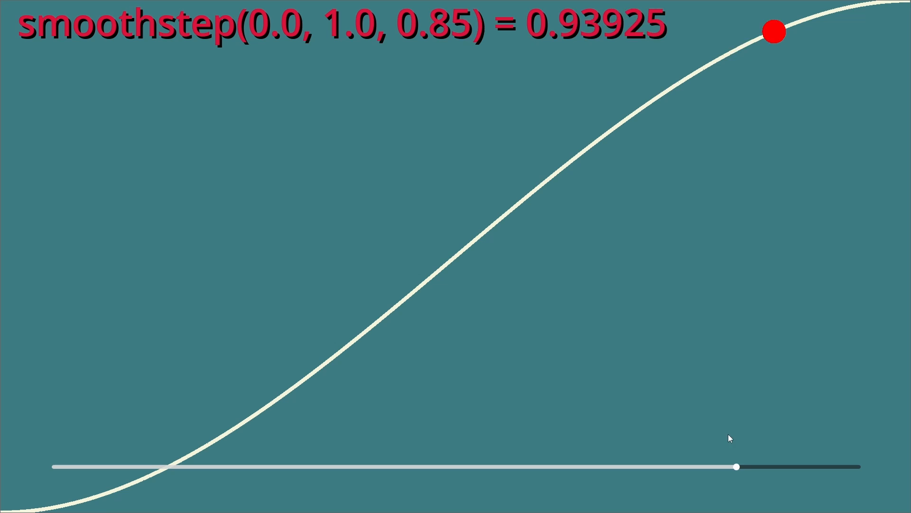
left_click_drag(735, 466, 839, 466)
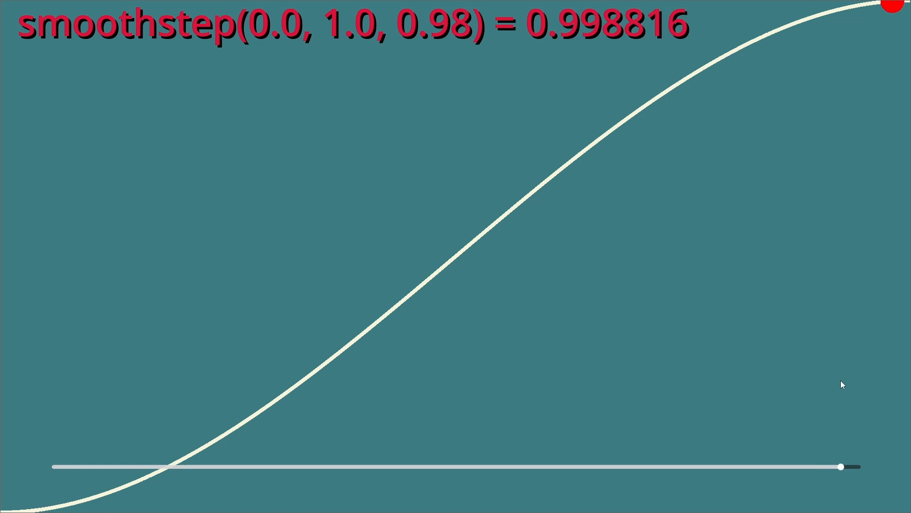
left_click_drag(840, 467, 688, 466)
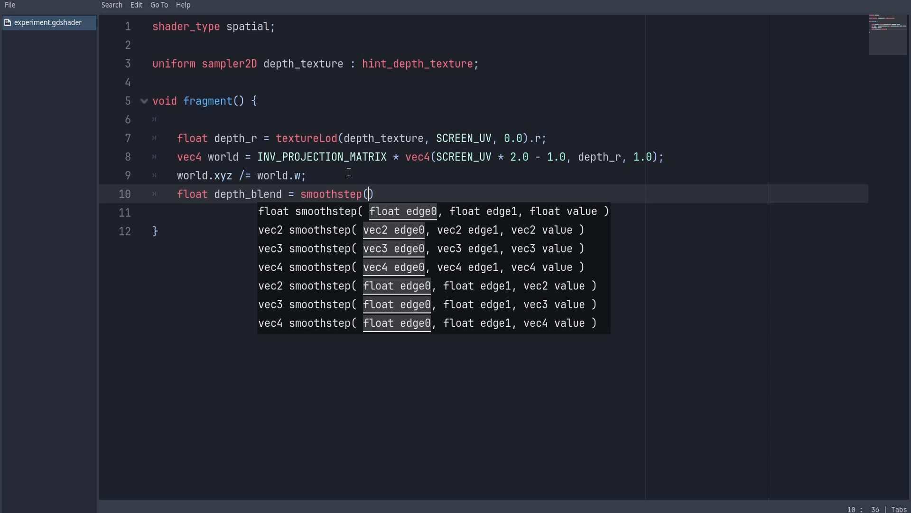
Complete the depth_blend smoothstep arguments and set ALBEDO to vec3(depth_blend).
type("world.z + 0.5")
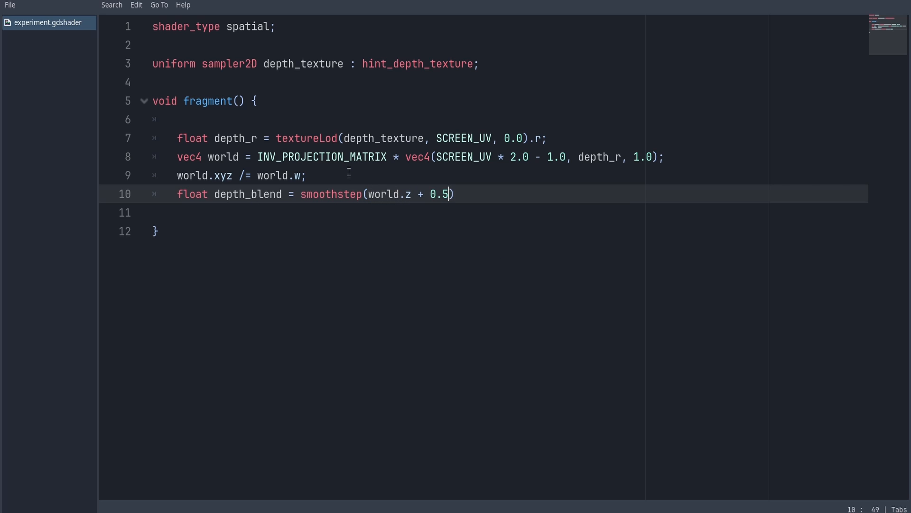
type(", world.z,")
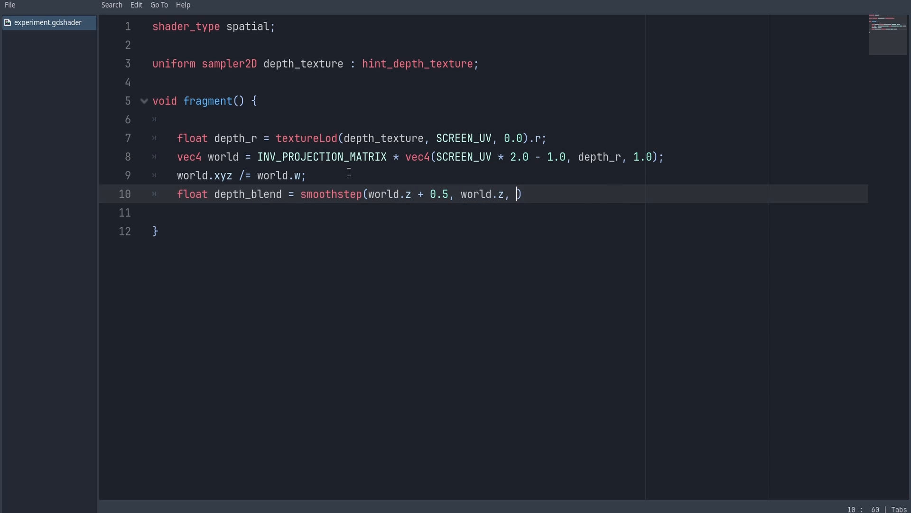
type("VERTEX.z);")
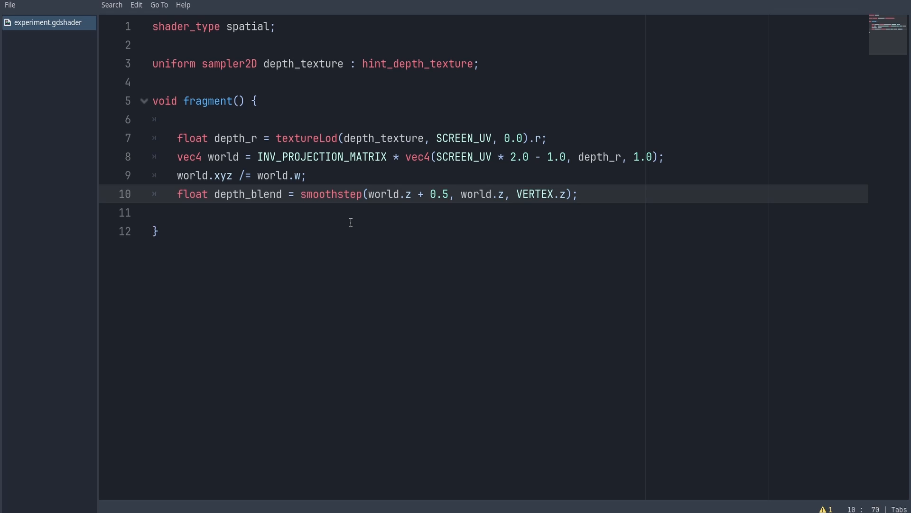
type("ALBEDO = vec3(depth_blend);")
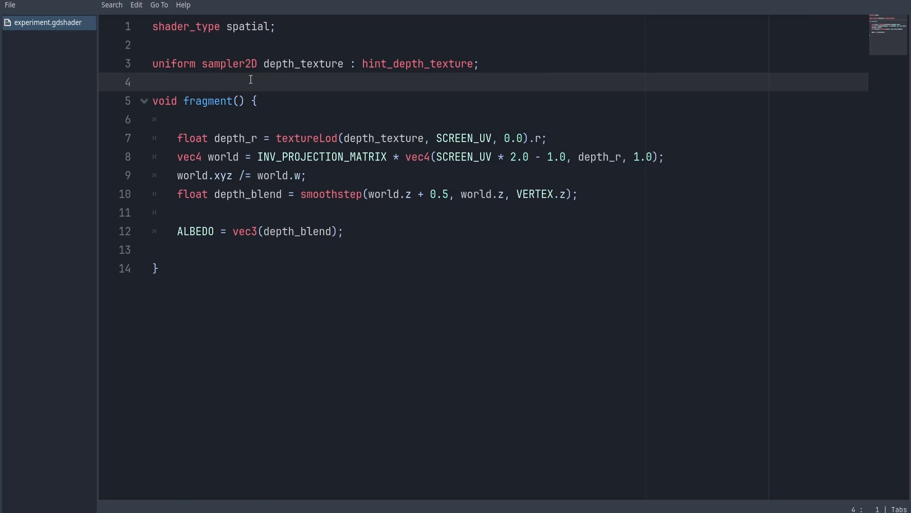
Declare uniform float depth_distance with hint_range(0.0, 10.0, 0.1).
type("uniform float")
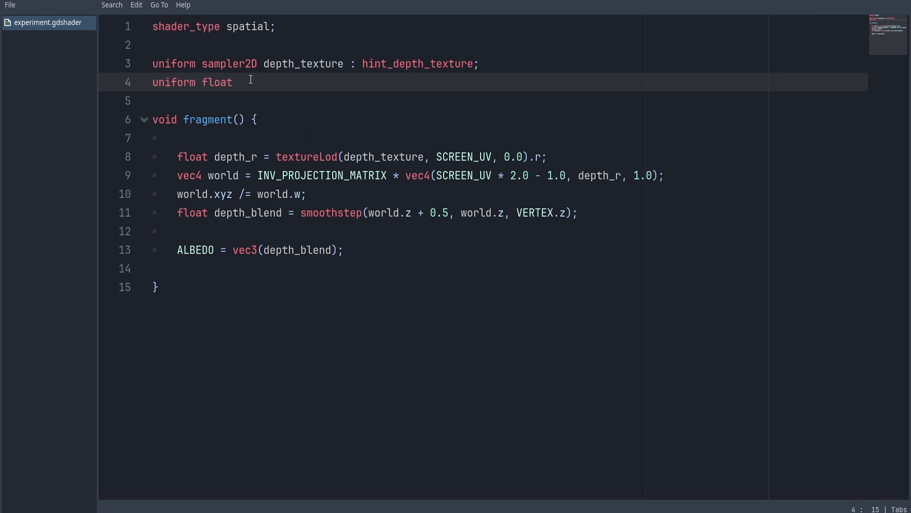
type("depth_distance")
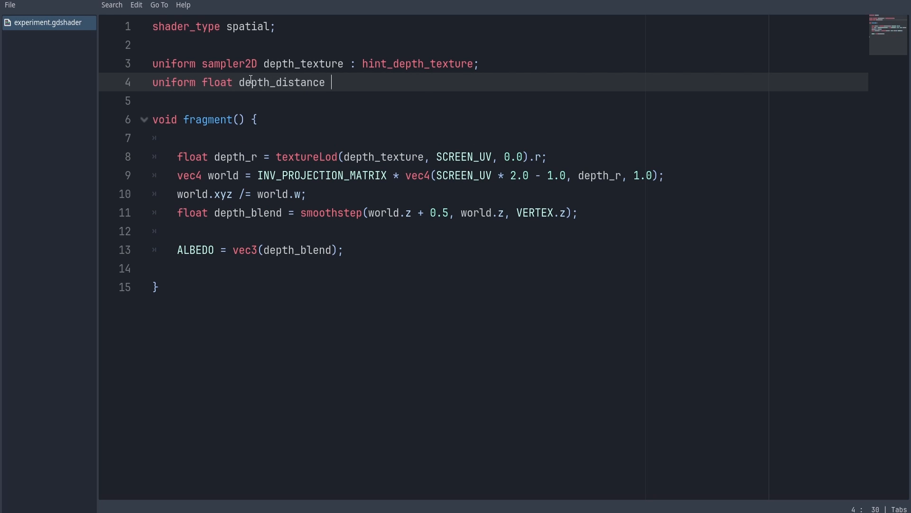
type(": hint_range(0.0, 10.0, 0.1) = 0.5;")
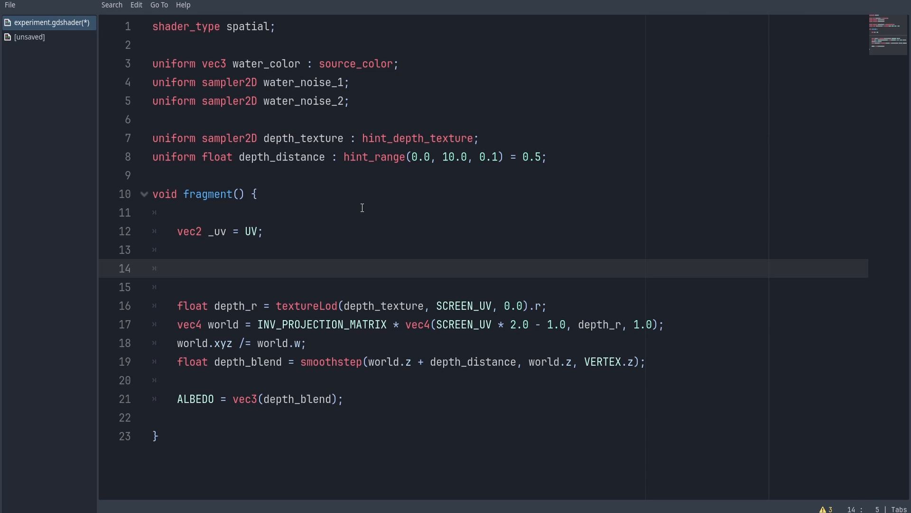
Offset _uv.x with a sin(TIME + (_uv.x + _uv.y) * 25.0) wobble, fixing the _ux typo.
type("_ux.x += sin(TIME )")
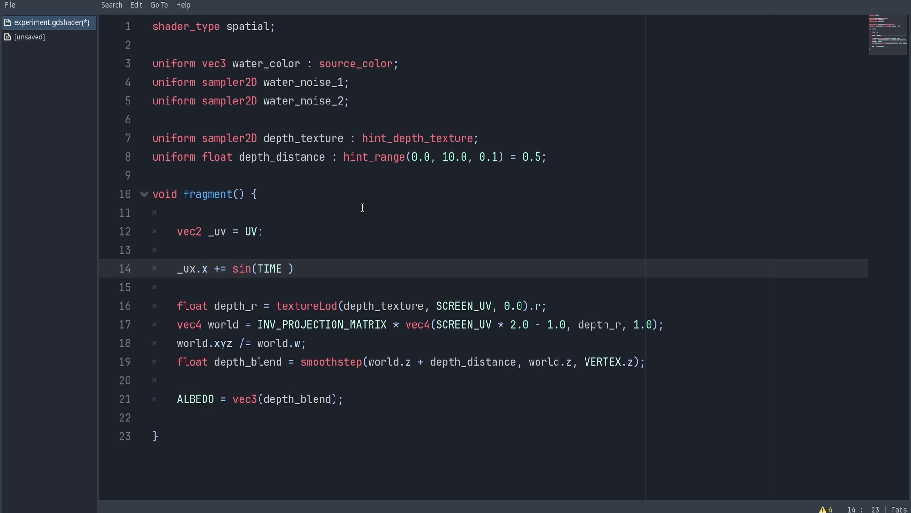
type("+ (_uv.x + _uv.y) * 25.0) * 0.01;")
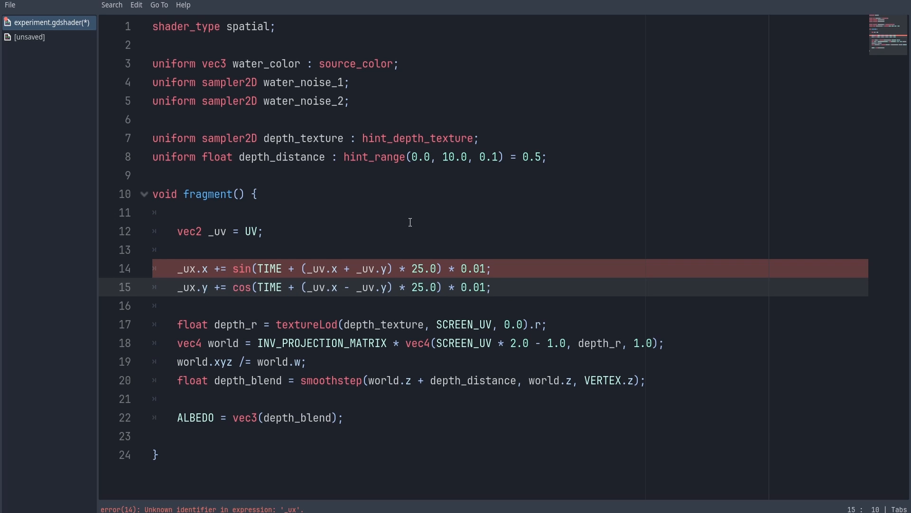
left_click(259, 417)
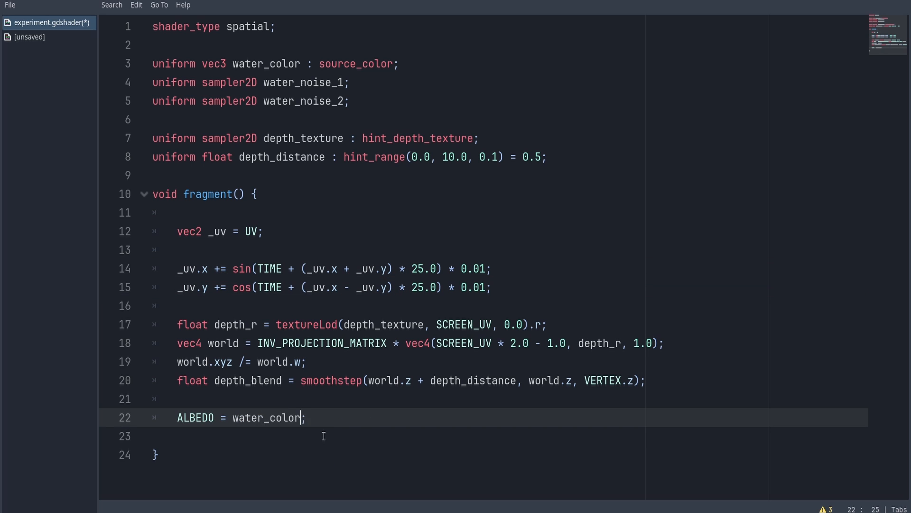
Set NORMAL_MAP to a mix of water_noise_1 and water_noise_2 weighted by (sin(TIME)+1.0)/2.0.
type("NORMAL_MAP = texture(water_noise_1, _uv).rgb, texture(water_noise_2, _uv")
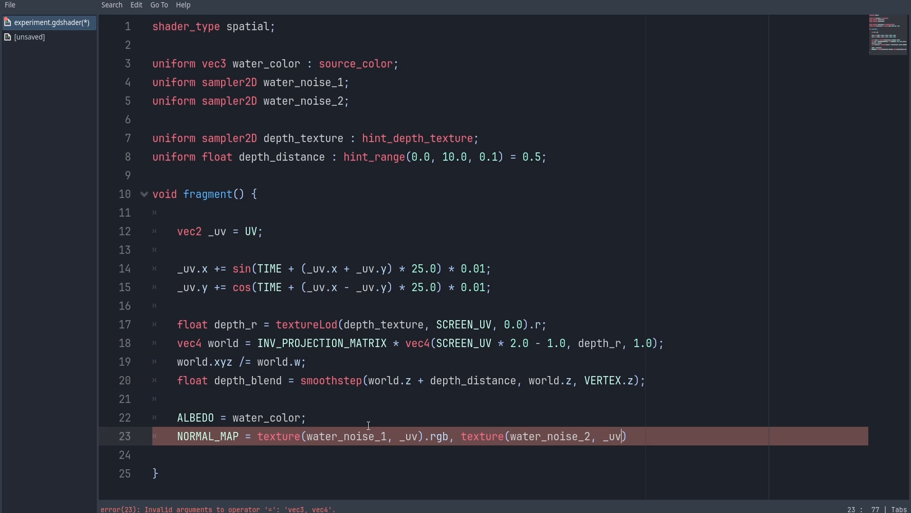
type(", (sin(TIME)+1.0) / 2.0);")
left_click(510, 454)
type("NORMAL *= normal_sca")
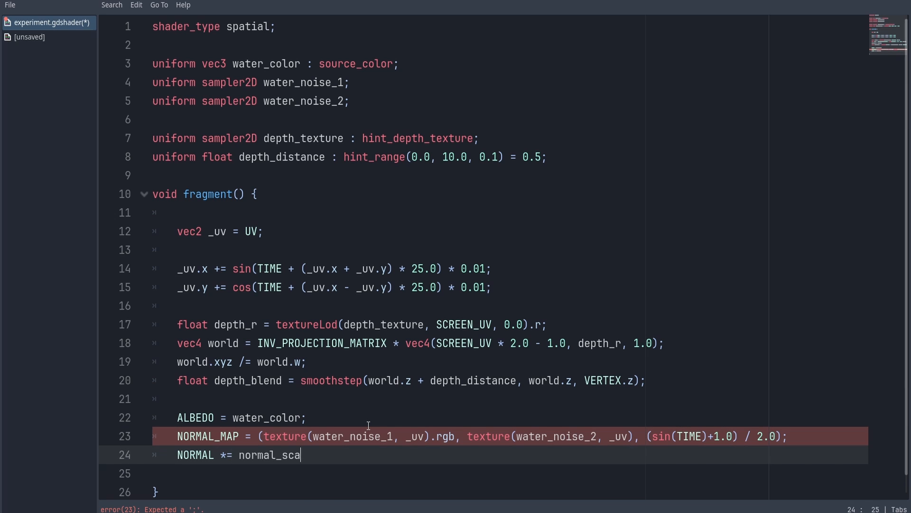
type("le;")
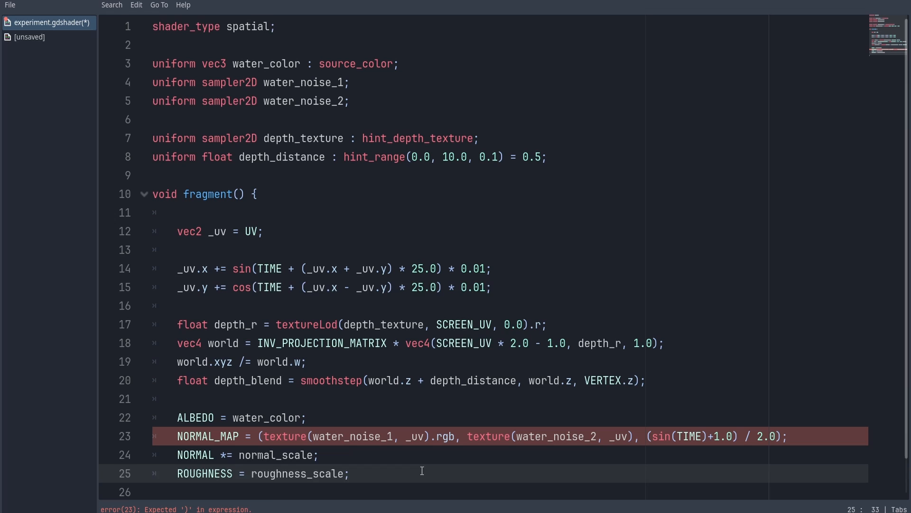
Declare normal_scale, roughness_scale (default 0.2) and time_scale float uniforms with 0–1 ranges.
type("uniform float normal_scale : hint_range(0.0, 1.0, 0.1) = 0.5;")
type("uniform float r")
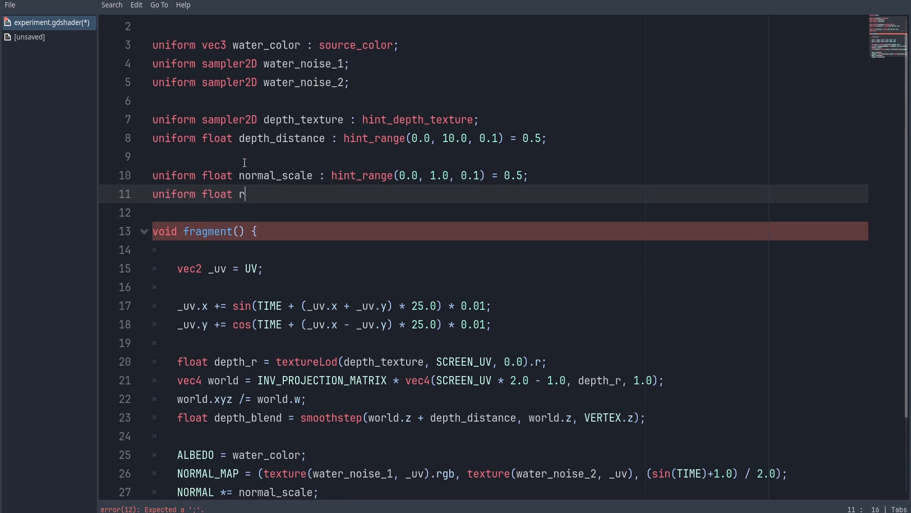
type("oughness_scale : hint_range(0.0, 1.0, 0.1) = 0.2;")
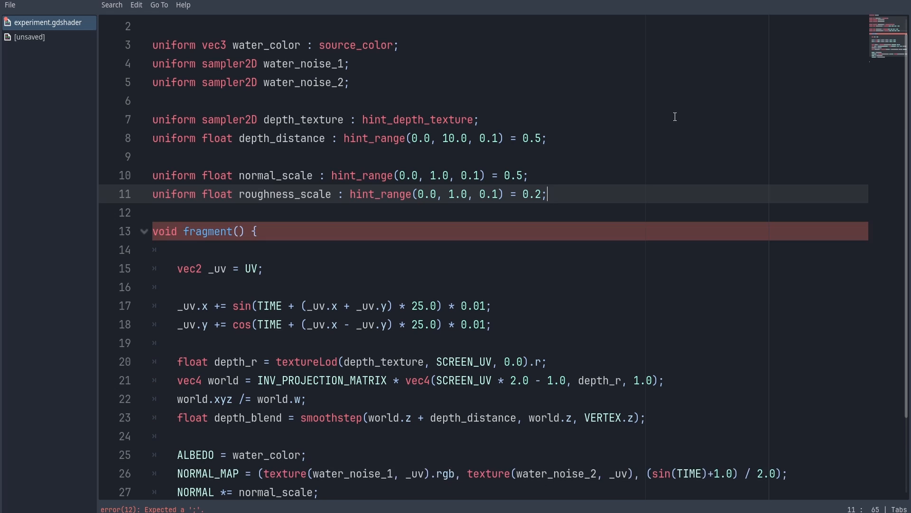
type("un")
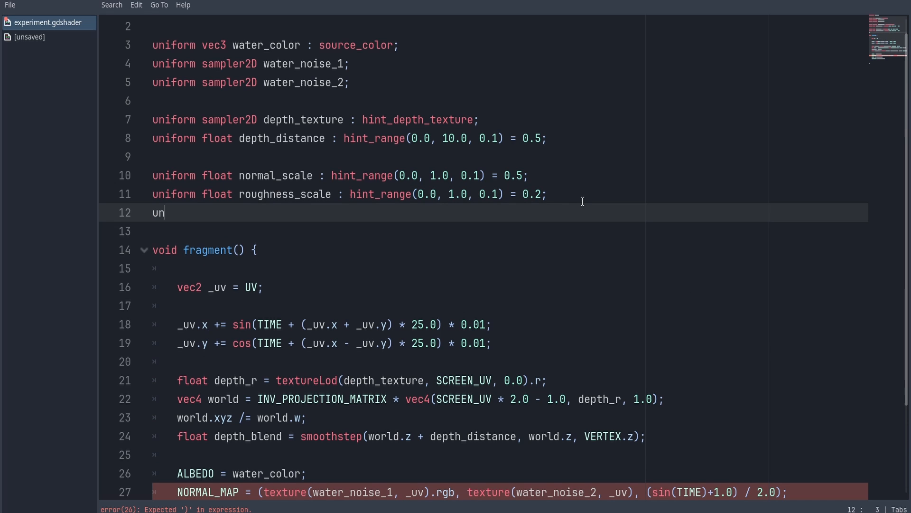
type("iform float time_scale : hint_range(0.0, 1.0, 0.1) = 5.0;")
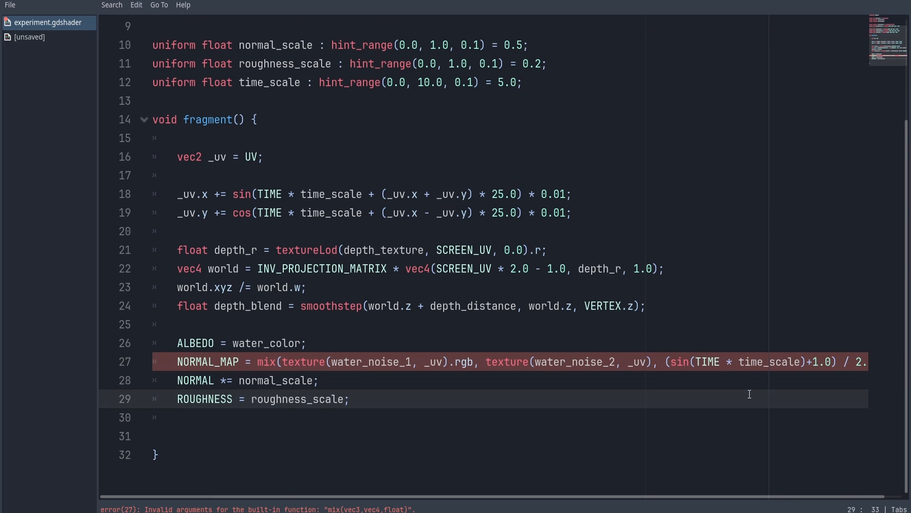
type(".rgb")
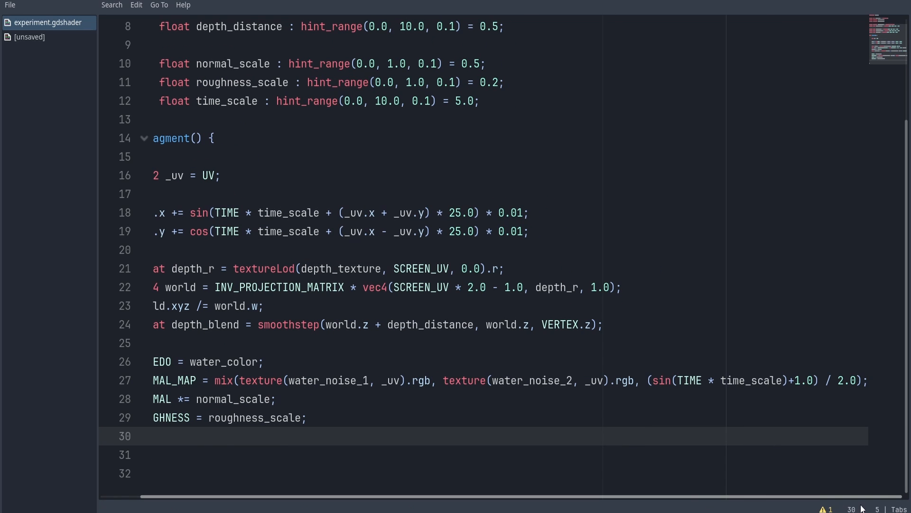
Select the water plane and scroll the Inspector to its ShaderMaterial.
left_click(414, 8)
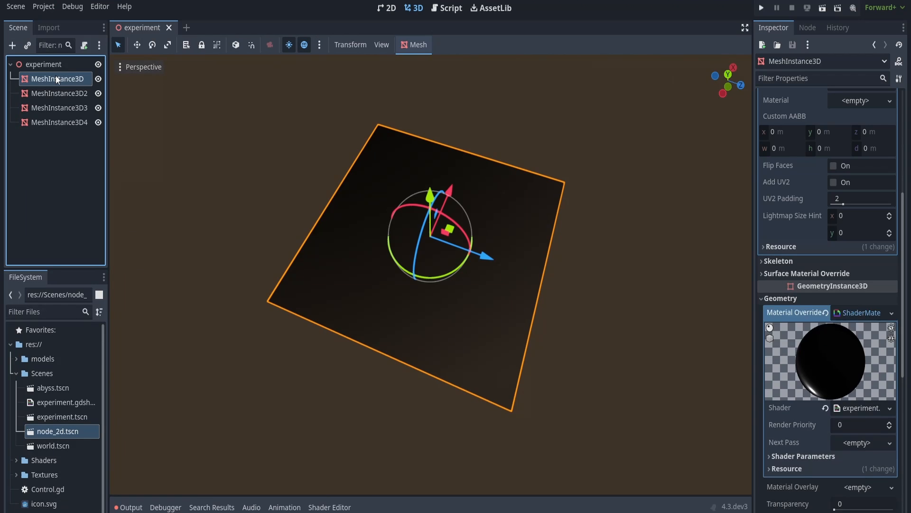
scroll("down", 3)
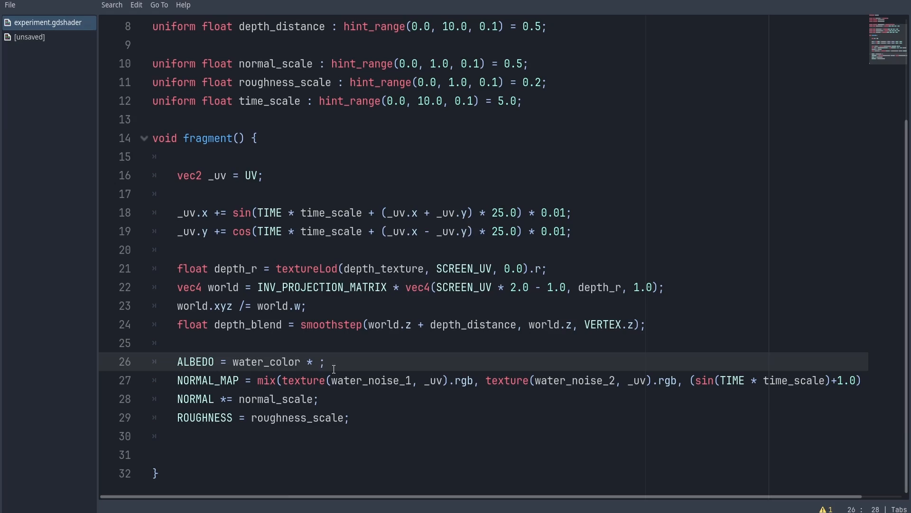
Multiply water_color by depth_blend in ALBEDO and preview the water in the 3D view.
type("depth_blend")
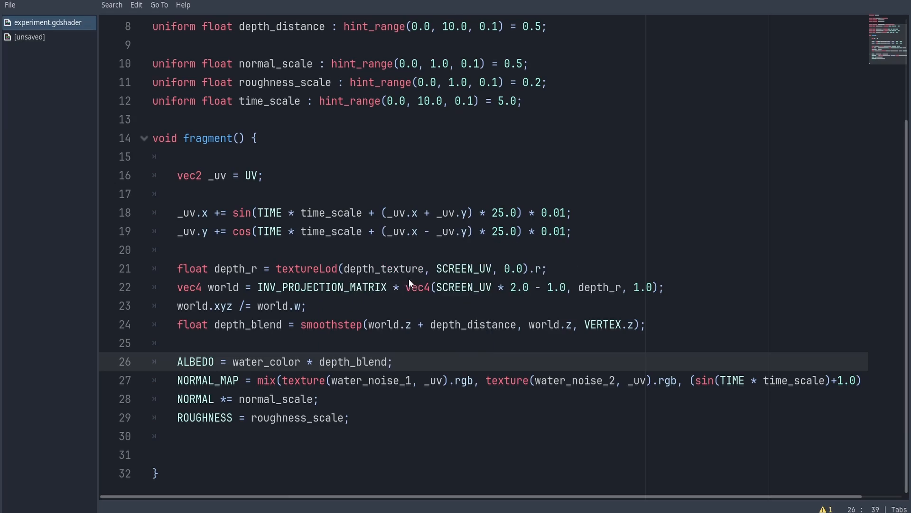
left_click(414, 8)
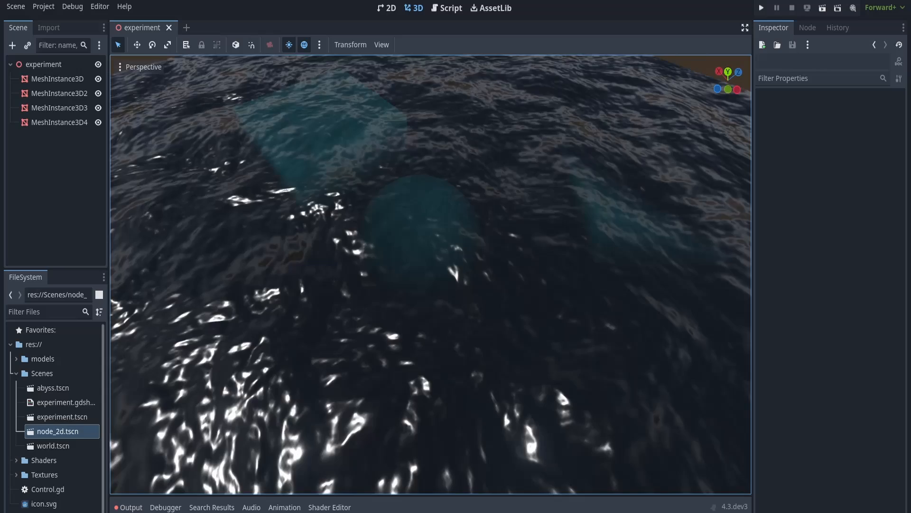
left_click(57, 78)
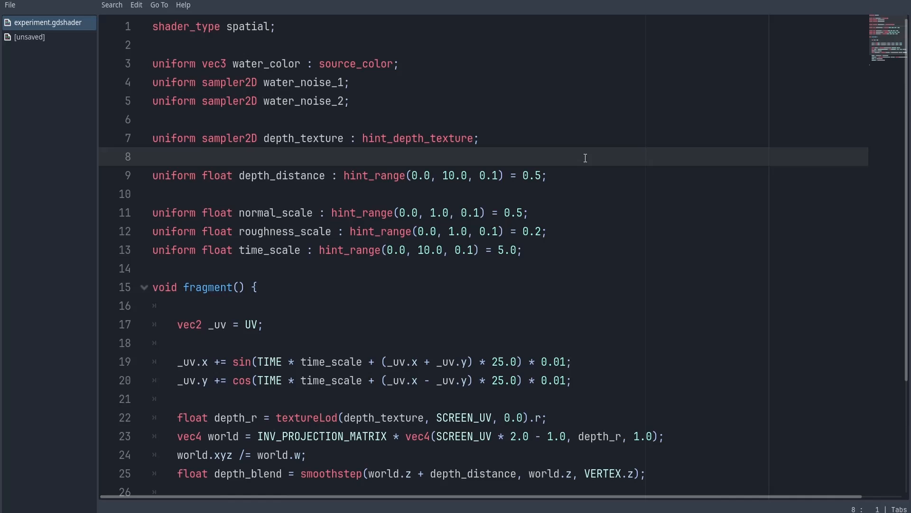
Add a screen_texture uniform and sample it with textureLod into vec3 screen.
type("uniform sampler2D screen_texture : hint_screen_texture;")
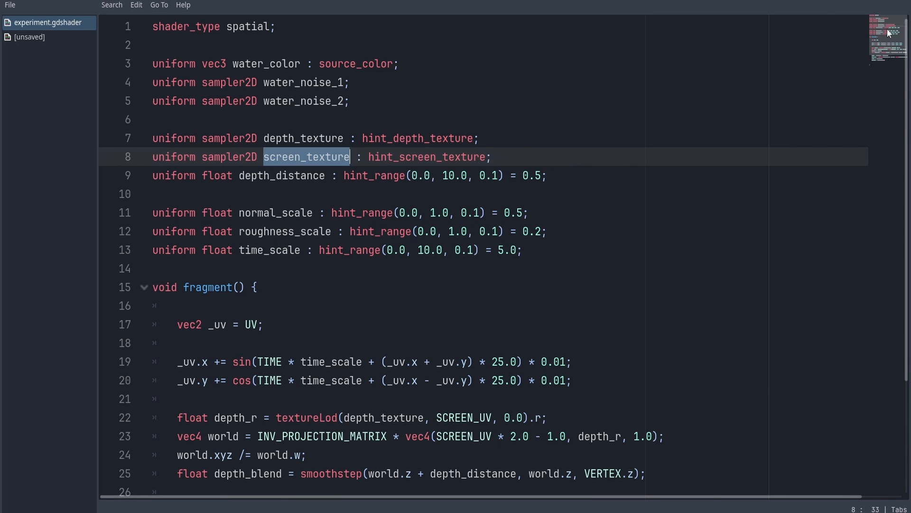
type("vec3 screen =")
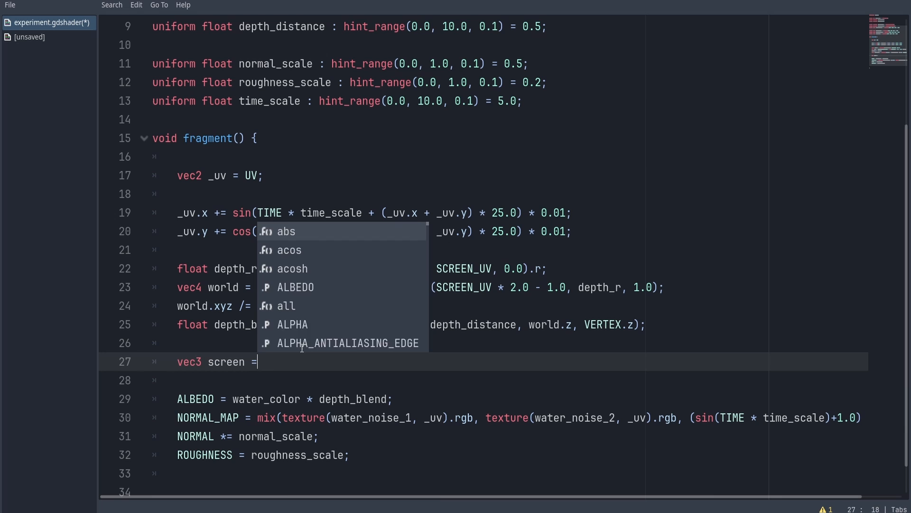
type("textureLod(screen_texture, SCREEN_UV, 0.0).rgb;")
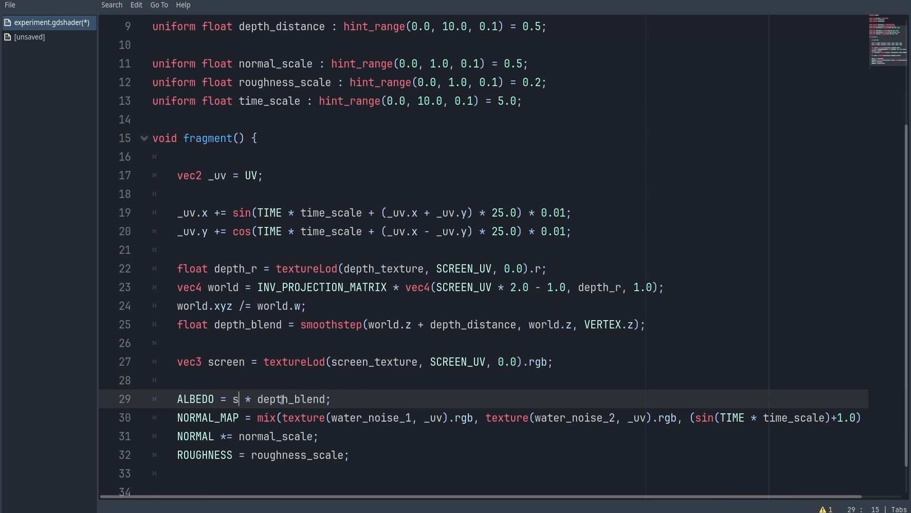
Preview the water, adjust its Depth Distance, then reopen the shader code via a test mesh.
left_click(417, 7)
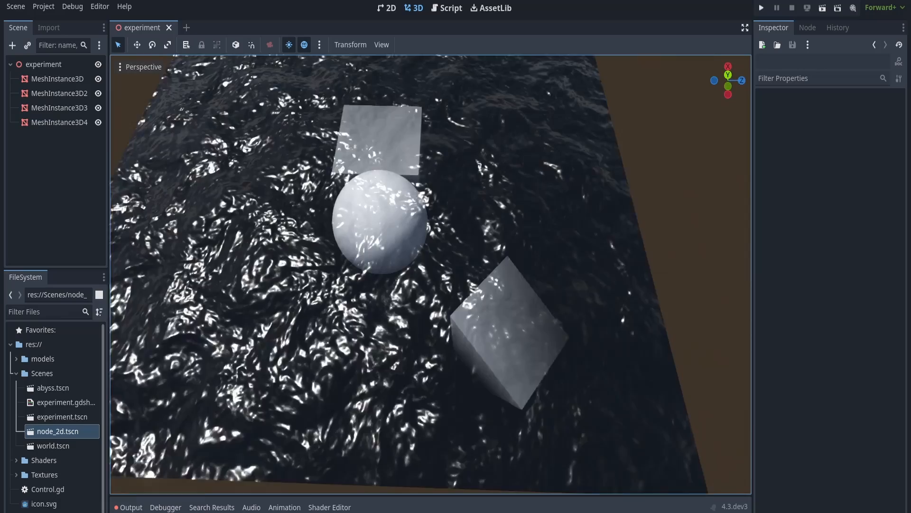
left_click(57, 78)
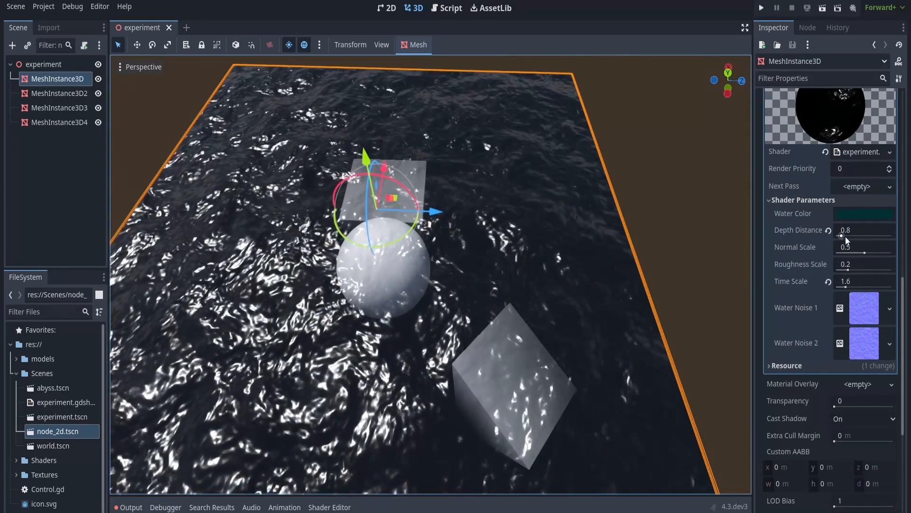
left_click_drag(842, 236, 841, 236)
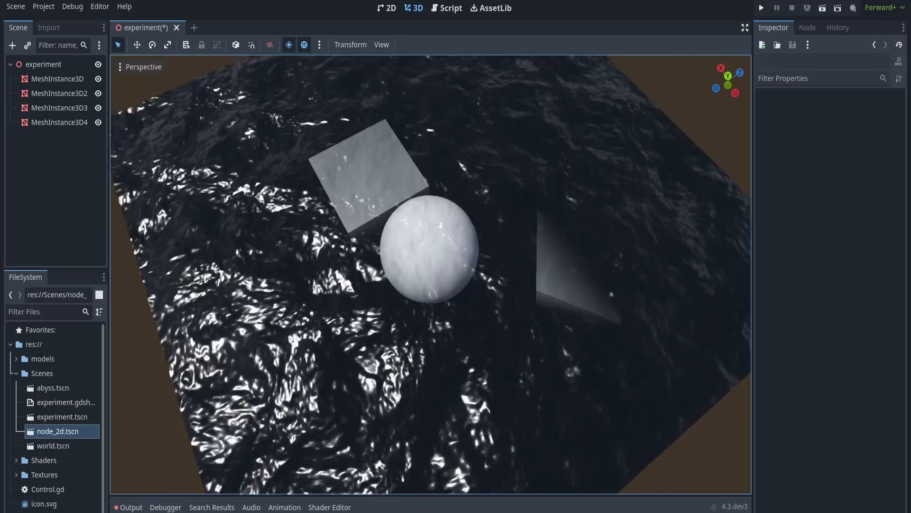
left_click(60, 108)
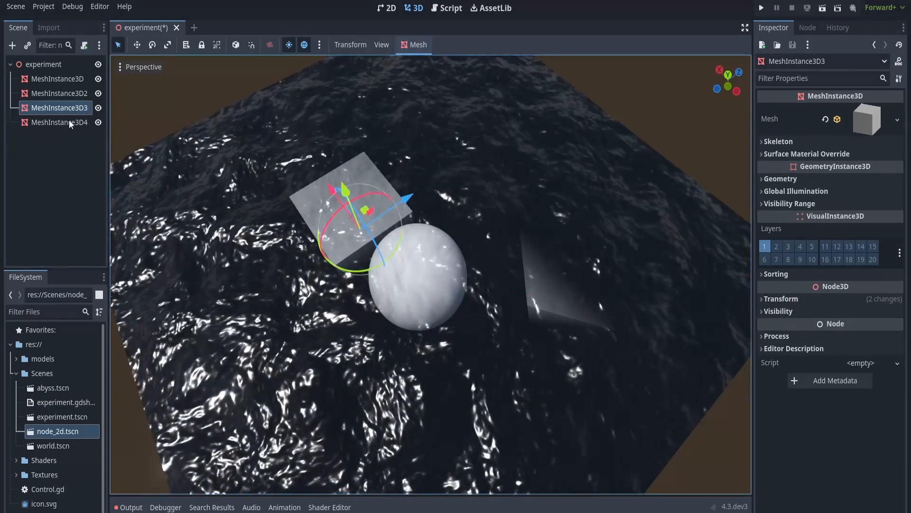
left_click(59, 122)
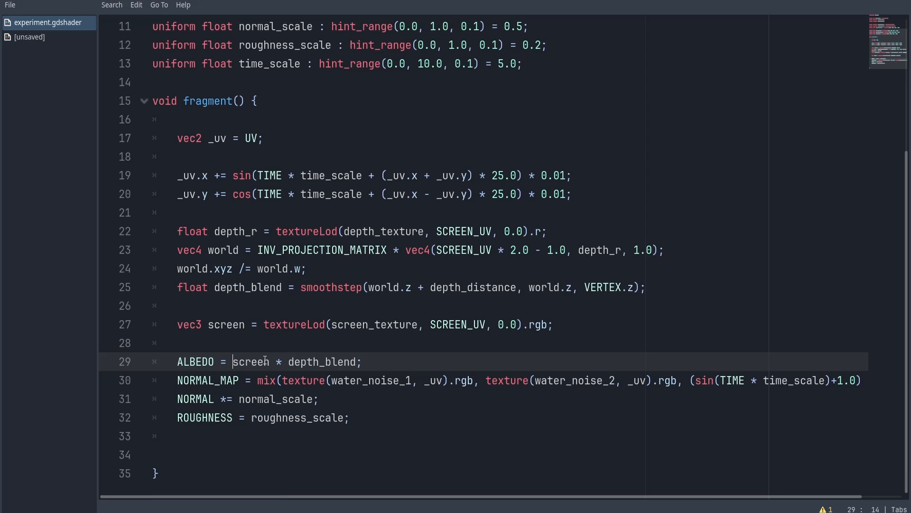
Set ALBEDO to mix(screen * depth_blend, water_color, water_color_ratio), adding a 0–1 water_color_ratio uniform.
type("mix(screen * depth_blend, water_color, water_color_ratio")
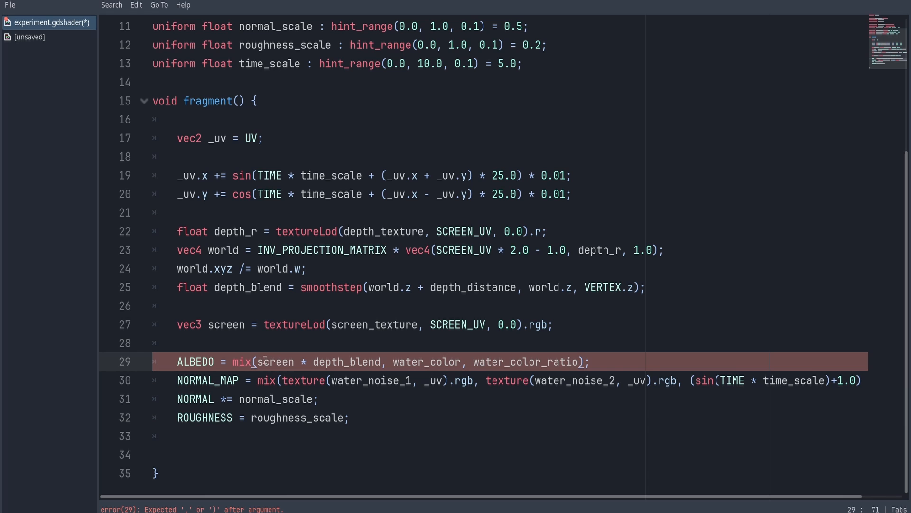
type("uni")
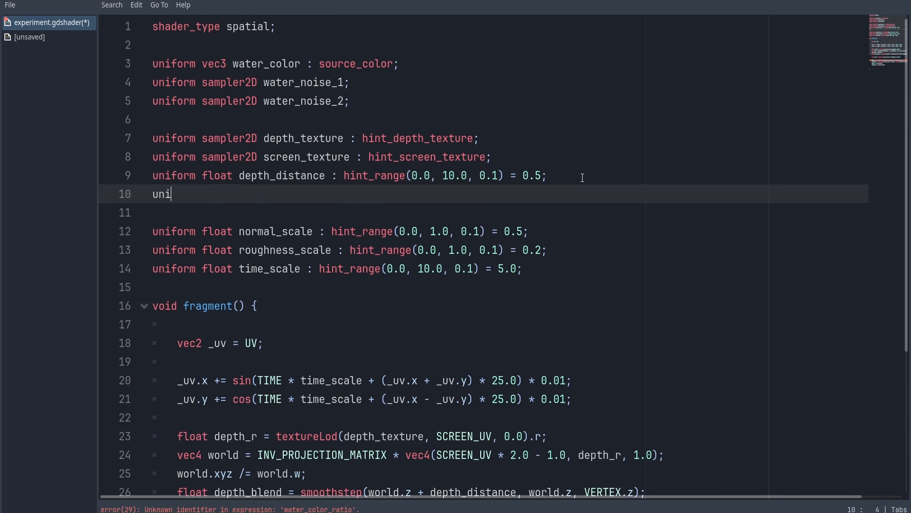
type("form float water_color_ratio : hint_range(0.0, 1.0, 0.1)")
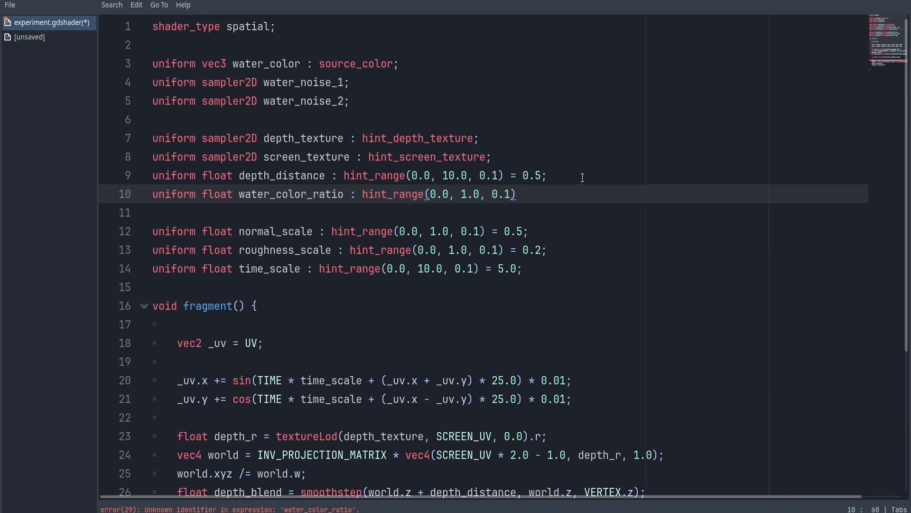
left_click(414, 8)
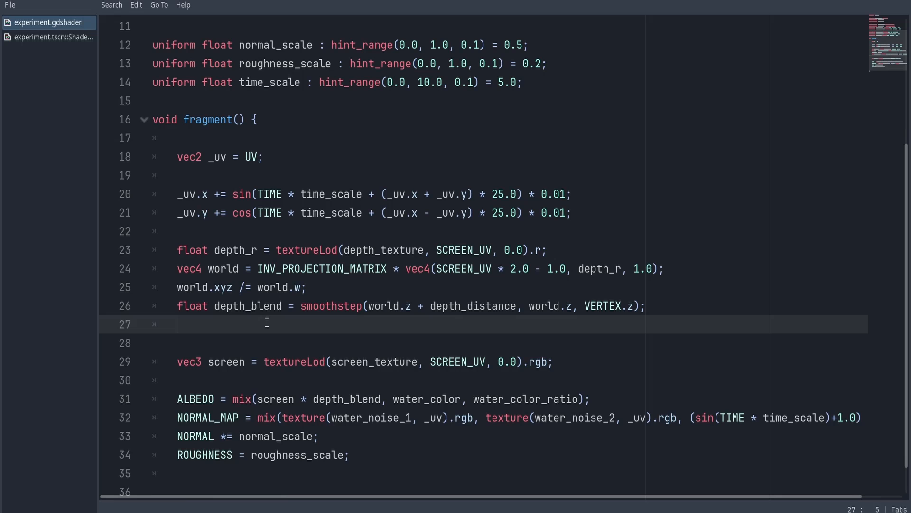
Apply exp(depth_blend * -beers_law) with a beers_law uniform ranged 0–20, default 3, and raise it.
type("depth_blend = exp(depth_blend*")
left_click(510, 26)
type("uniform float beers_law")
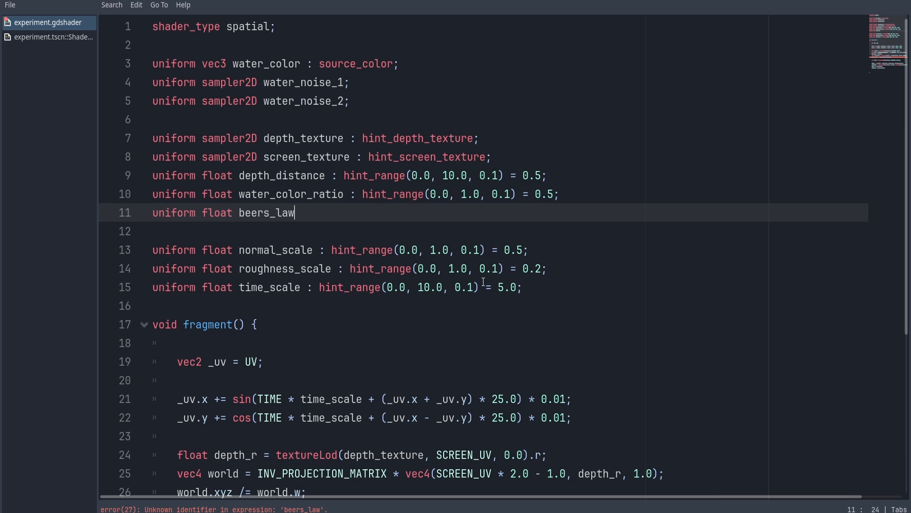
type(": hint_range(0.0, 20.0, 0.1) = 3")
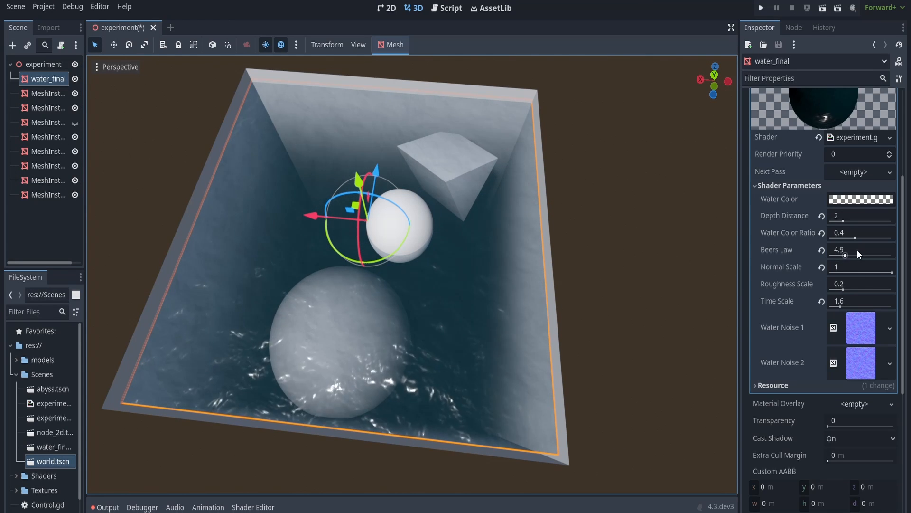
left_click_drag(846, 222, 855, 222)
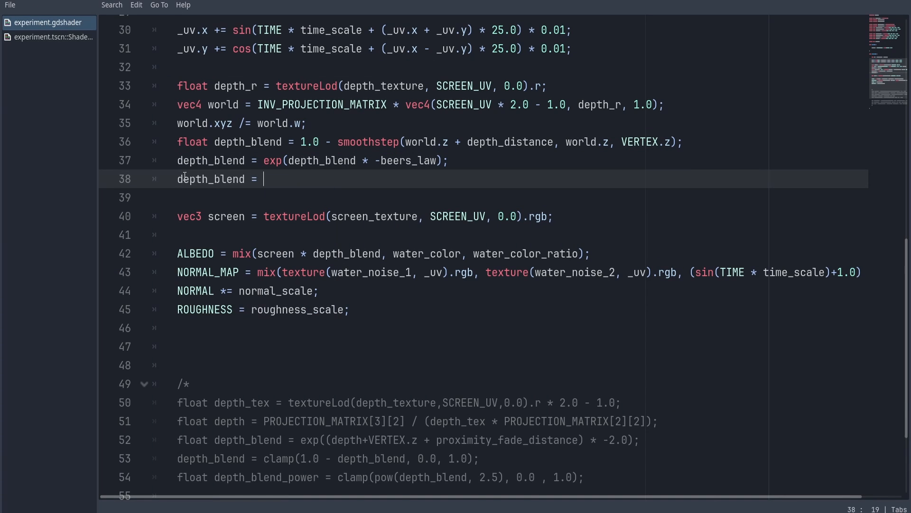
Add clamp(pow(depth_blend, 3.0)) and check the water in the 3D scene.
type("clamp(pow(depth_blend, 3.0))")
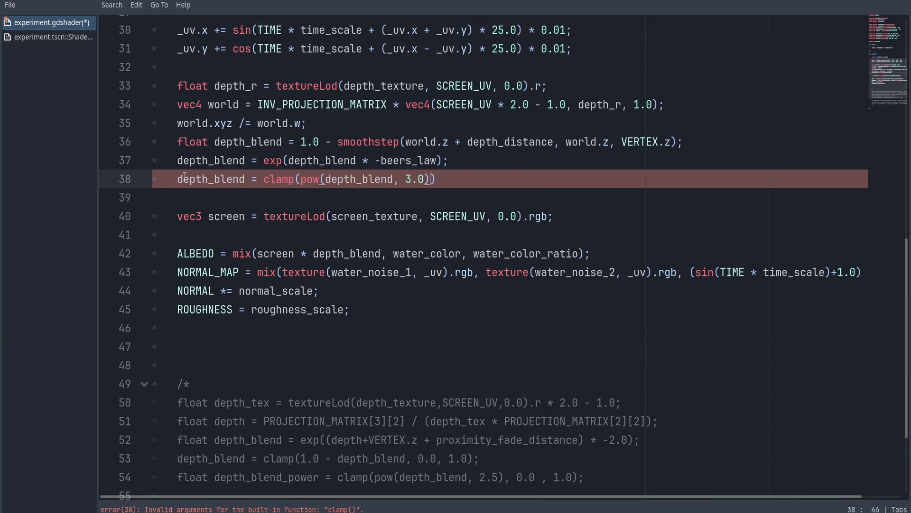
left_click(412, 8)
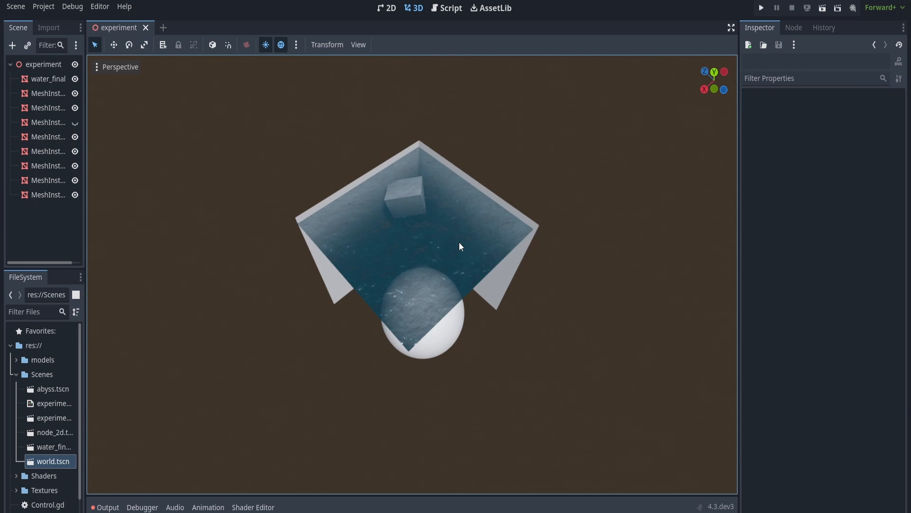
left_click(47, 79)
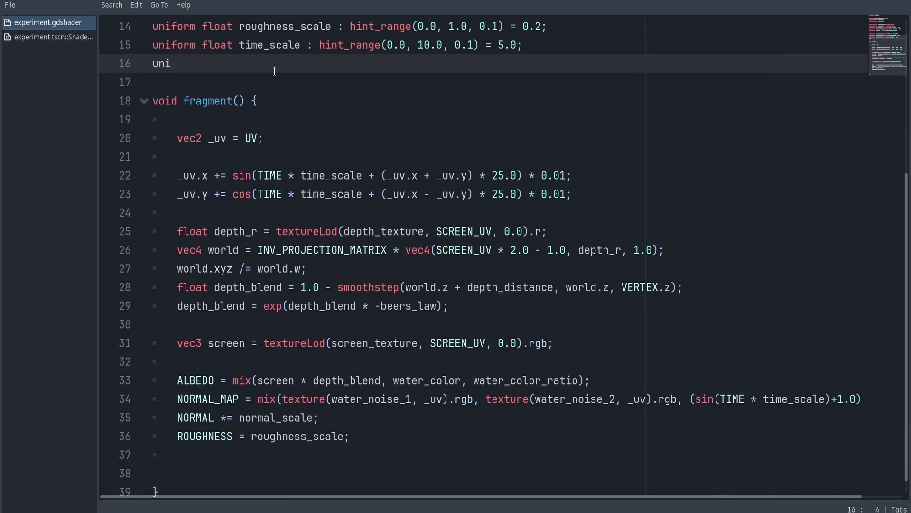
Add a uv_scale float uniform and push UV Scale higher on the water for finer ripples.
type("form float uv_sca")
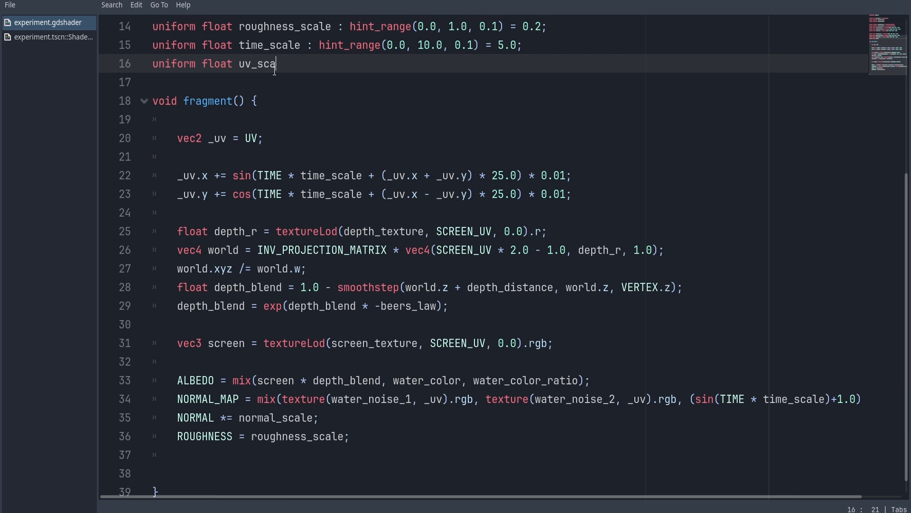
type("le : hint_range(0.0, 1.0, 0.1) = 1.0;")
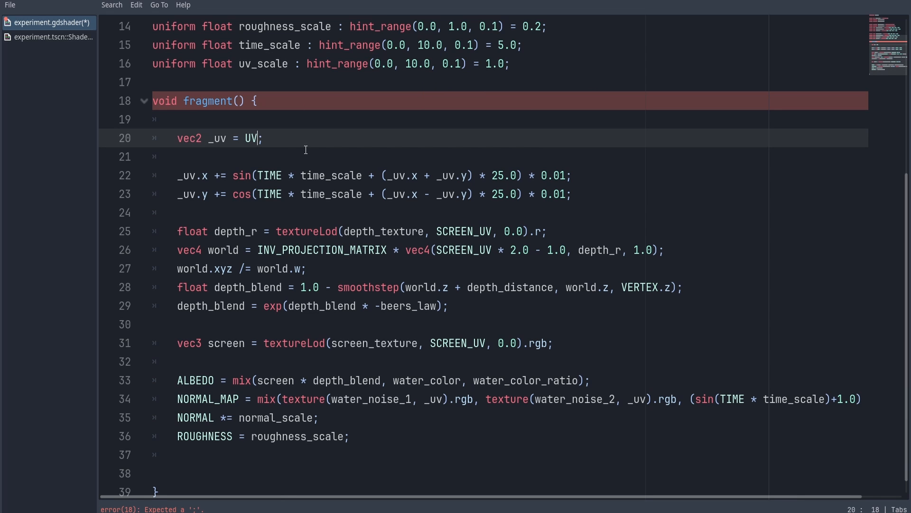
left_click(419, 8)
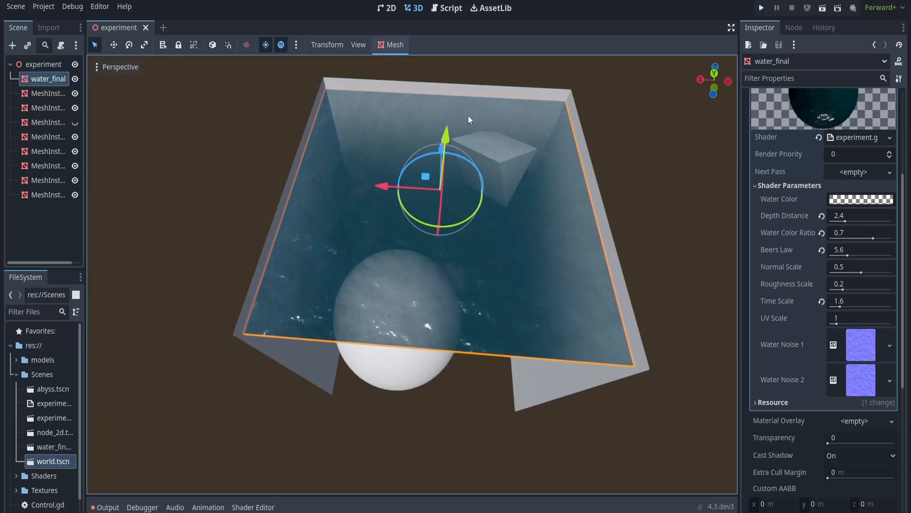
left_click_drag(848, 326, 843, 326)
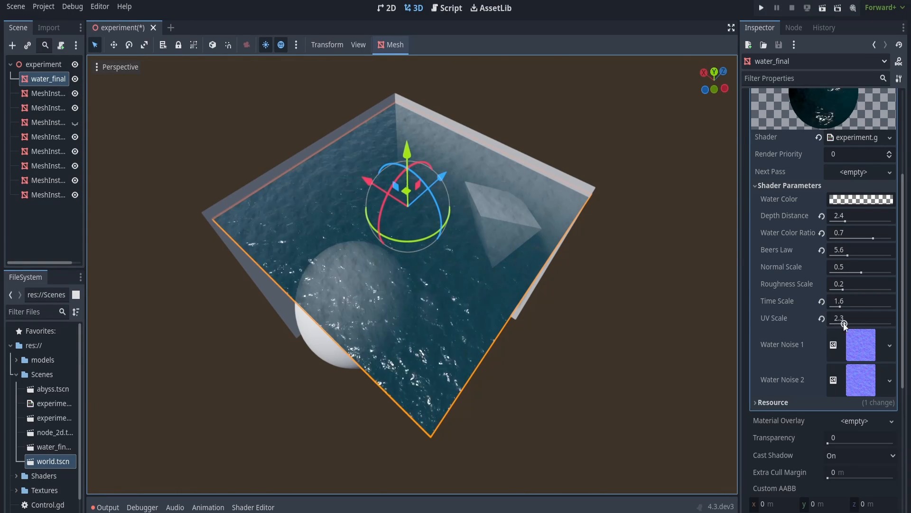
left_click_drag(843, 326, 860, 326)
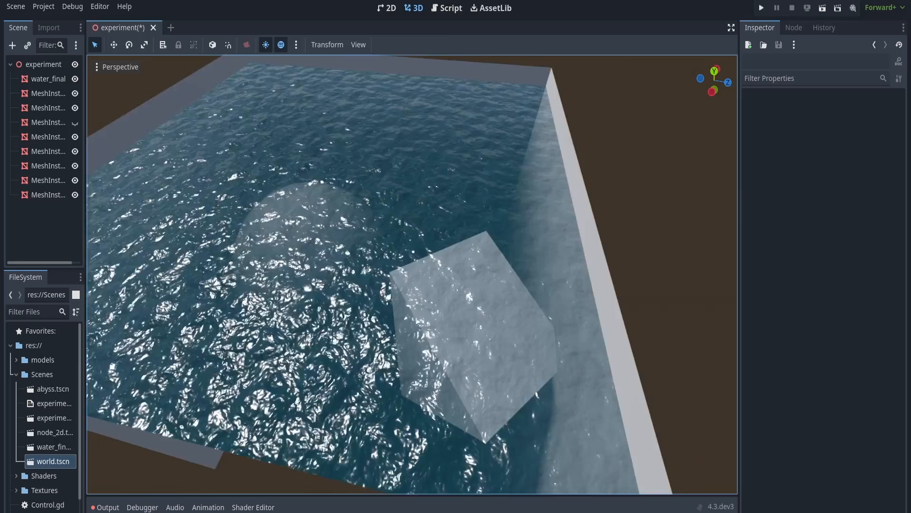
left_click(48, 78)
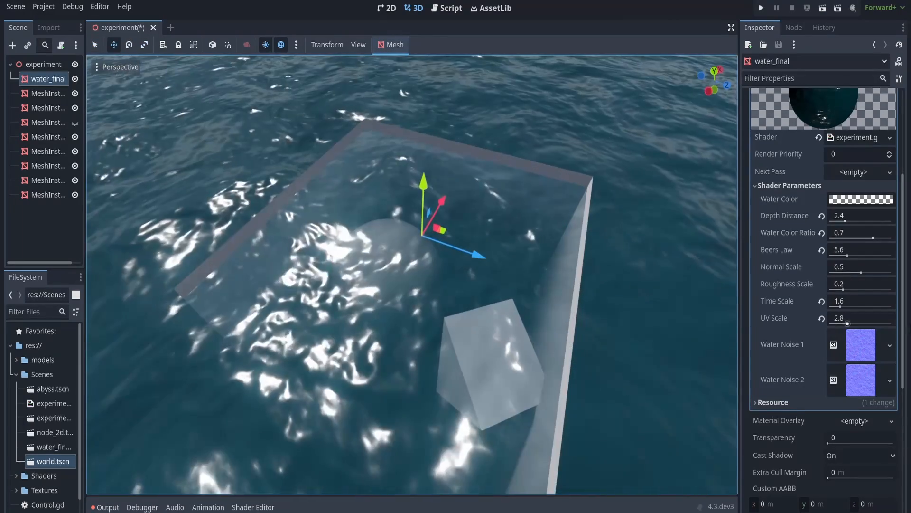
left_click_drag(839, 323, 889, 324)
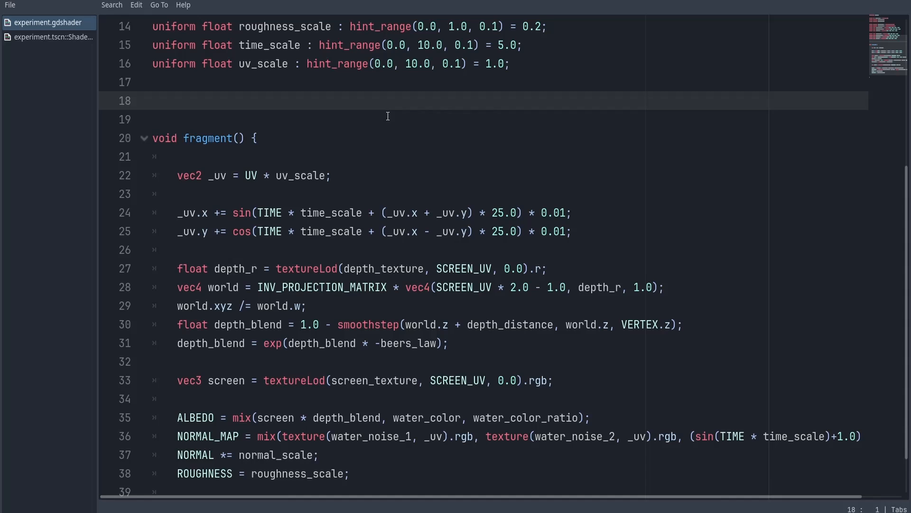
Declare varying vec4 world_uv and set it to MODEL_MATRIX * vec4(VERTEX, 1.0).
type("varying vec4 world_")
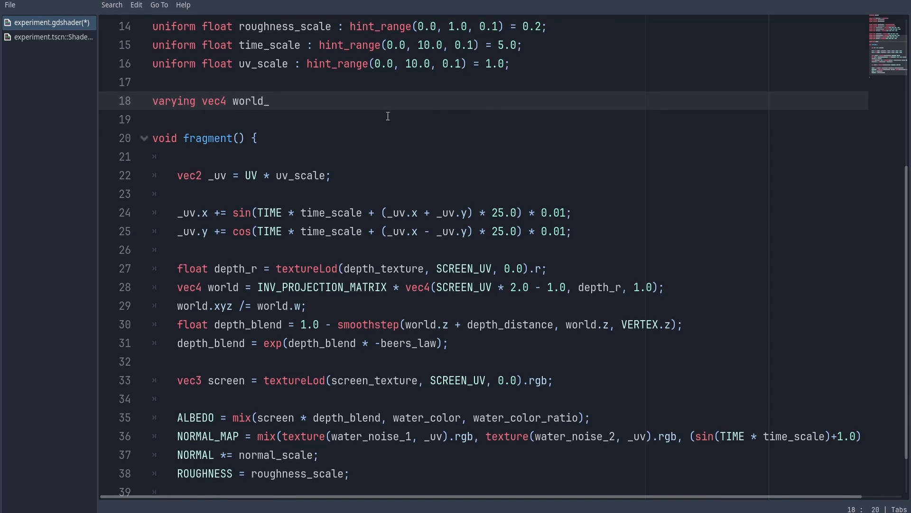
type("uv;")
type("world_uv")
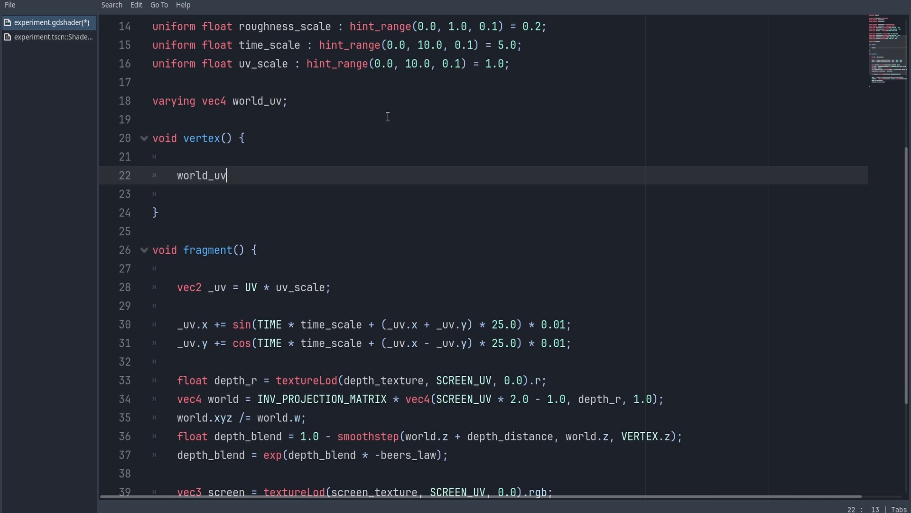
type("= MODEL_MATRIX")
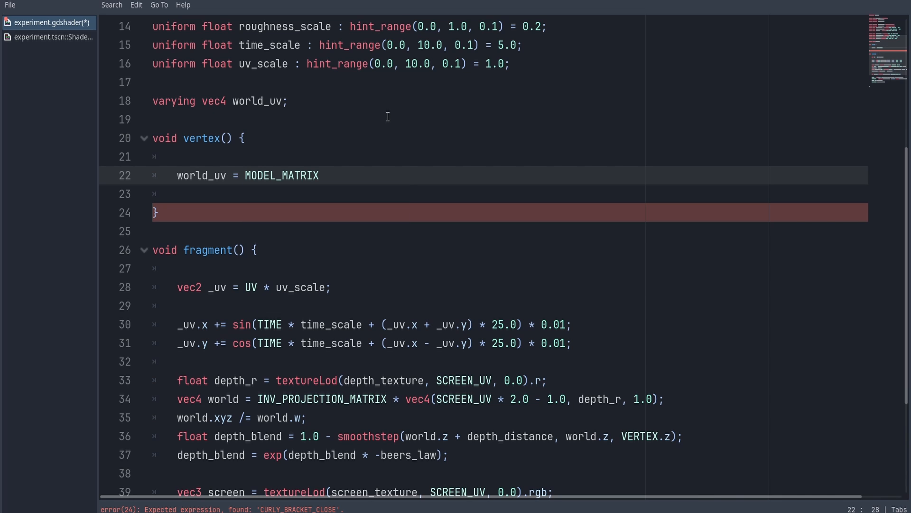
type("* v")
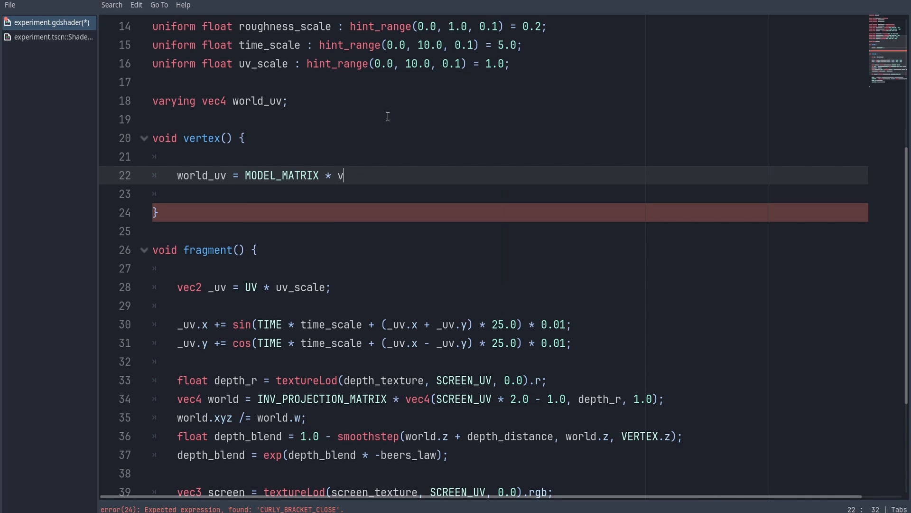
type("ec4(VERTEX, 1.0);")
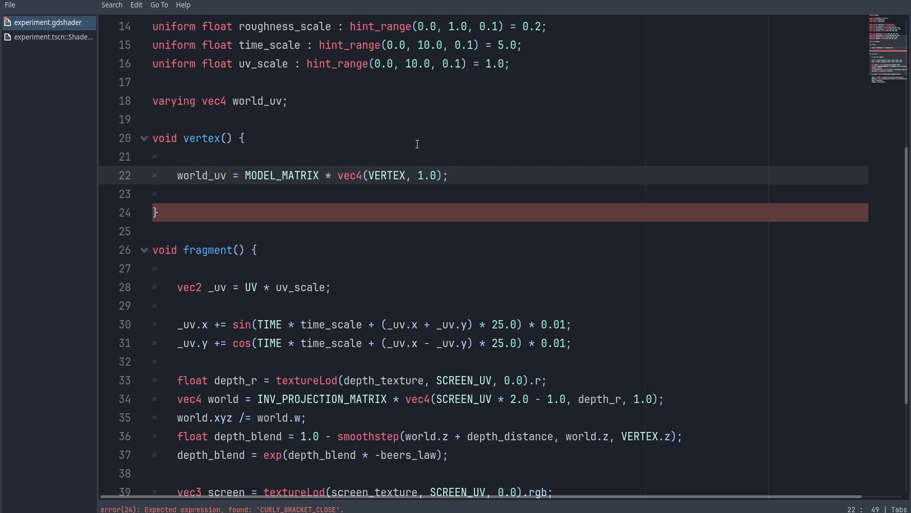
type("world_uv.")
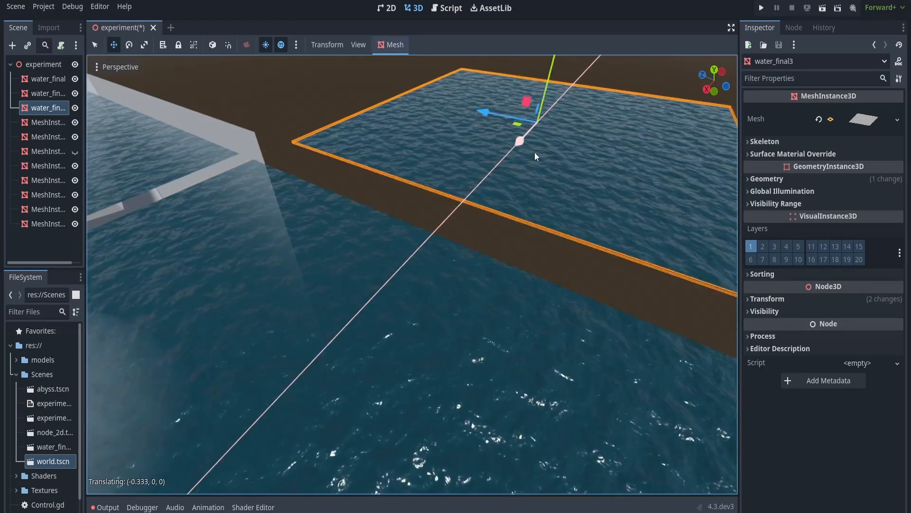
Remove the duplicated water_final meshes and open world.tscn in a new tab.
left_click(231, 27)
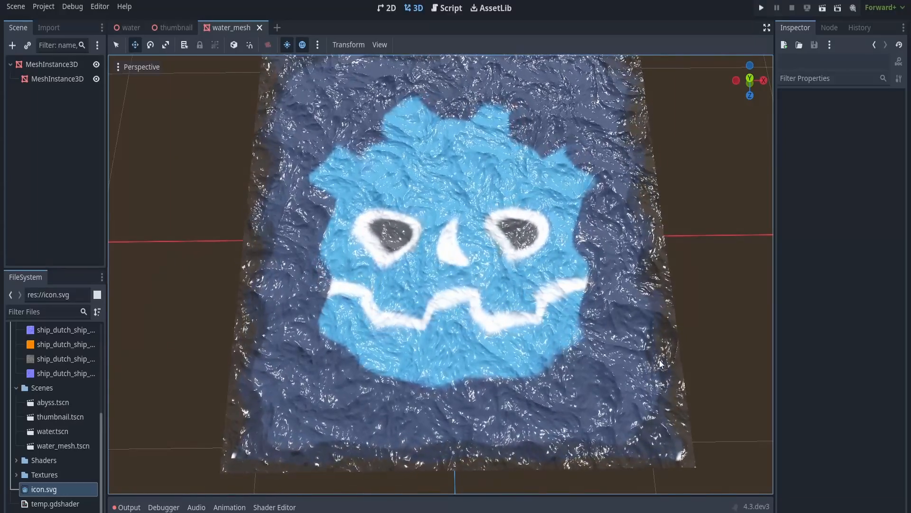
left_click(761, 7)
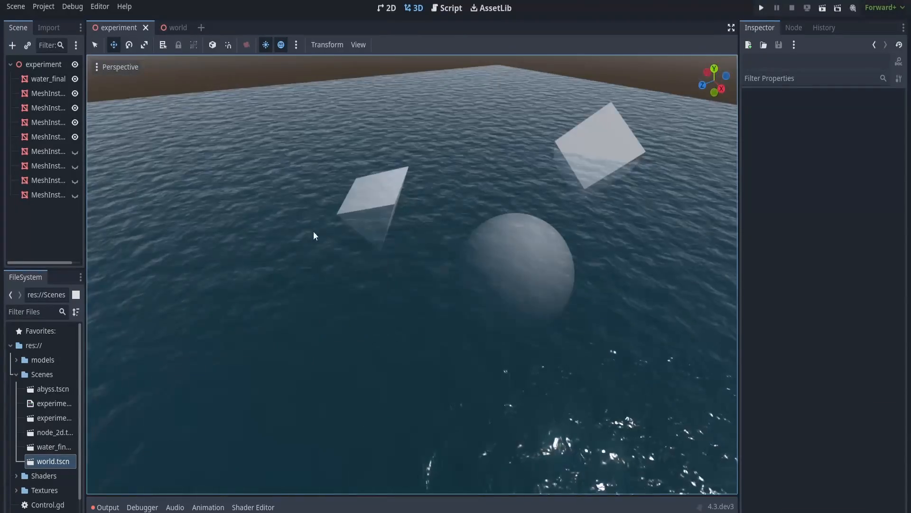
Switch to the sunken ship world scene and select water_final to tune its shader parameters.
left_click(170, 27)
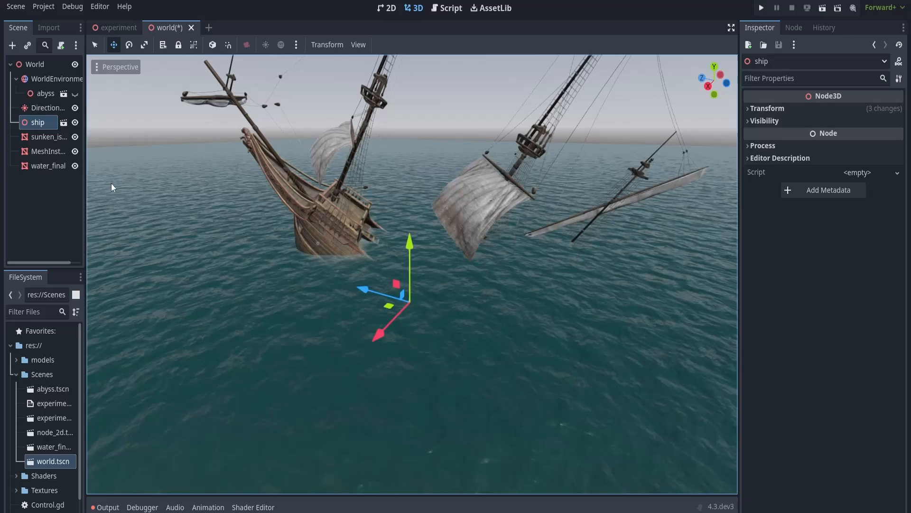
left_click(49, 165)
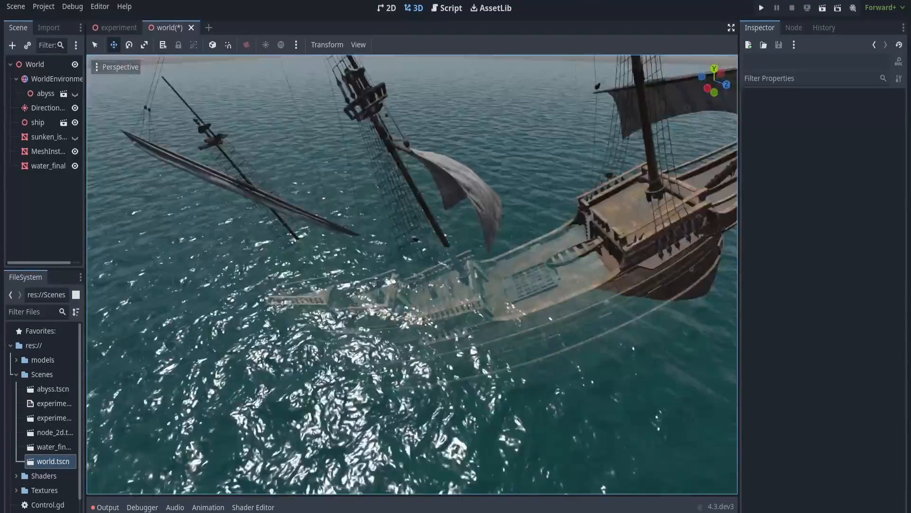
left_click(49, 166)
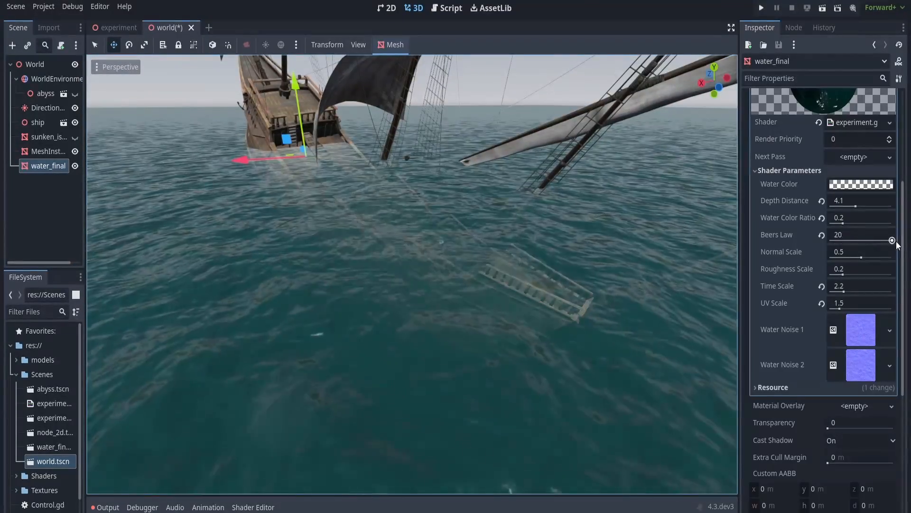